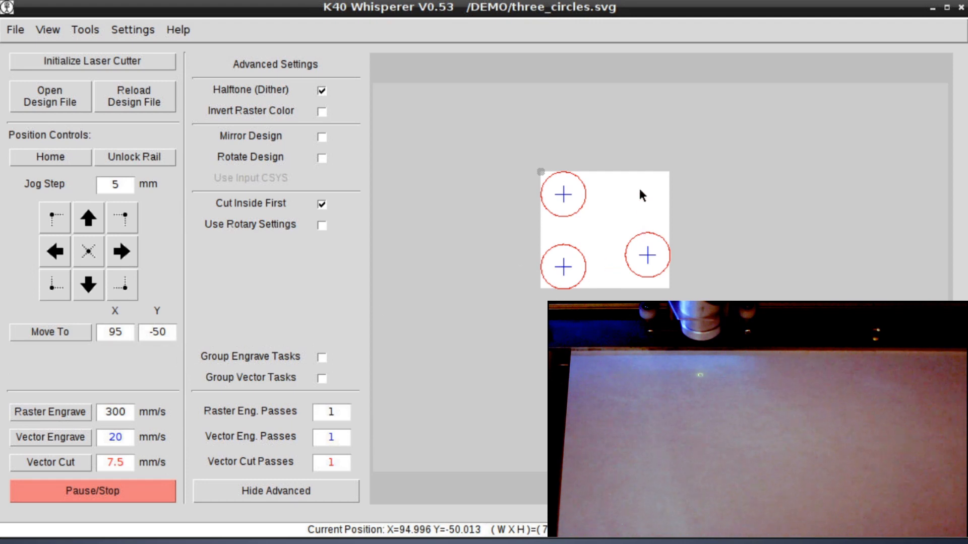
mouse_move(561, 276)
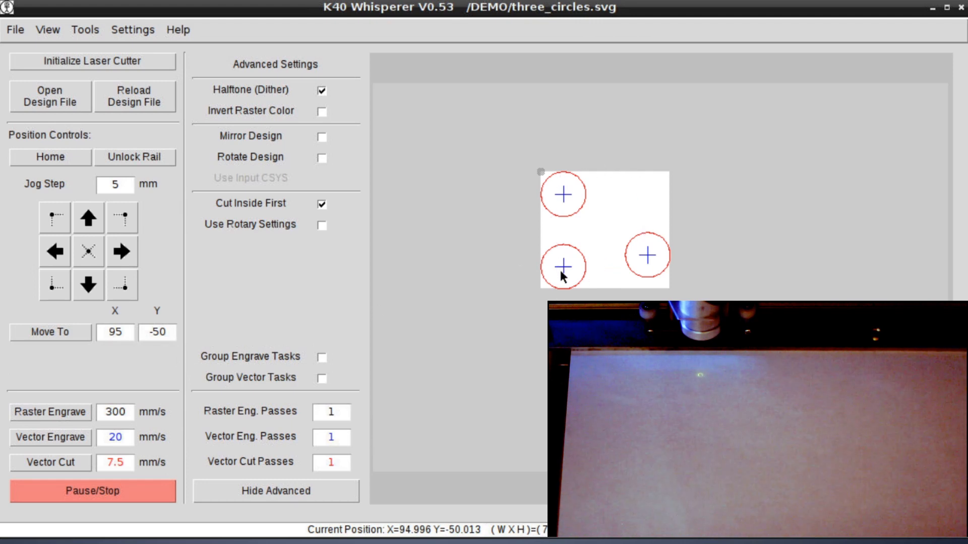
mouse_move(545, 230)
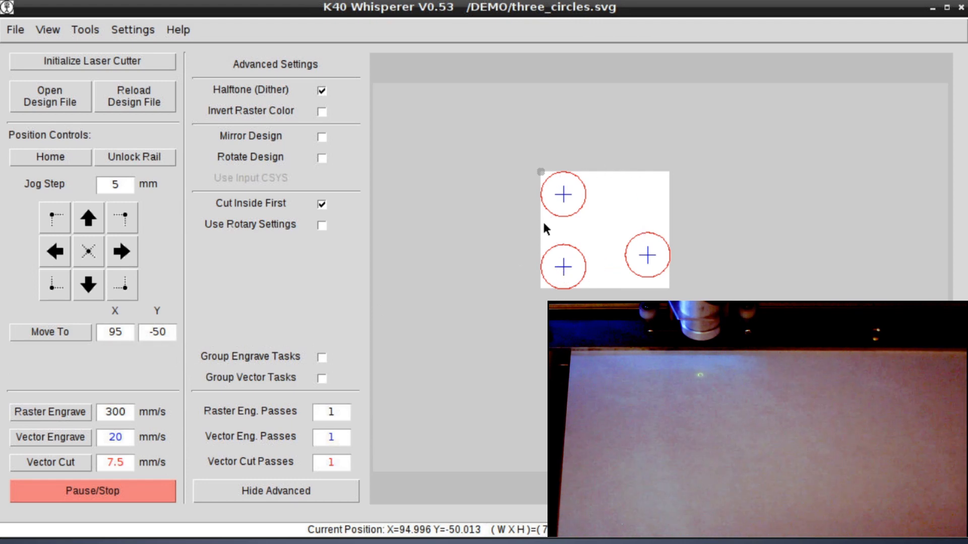
mouse_move(660, 202)
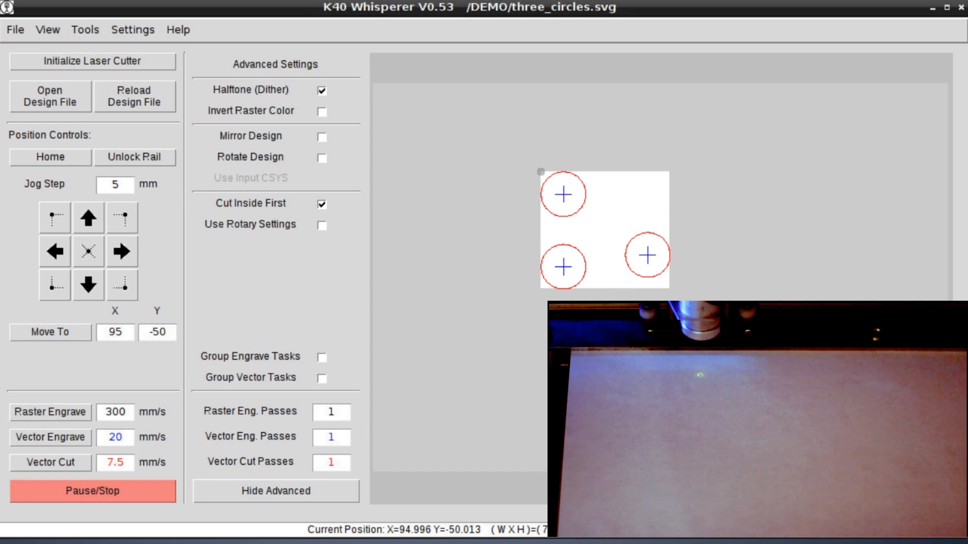
mouse_move(654, 221)
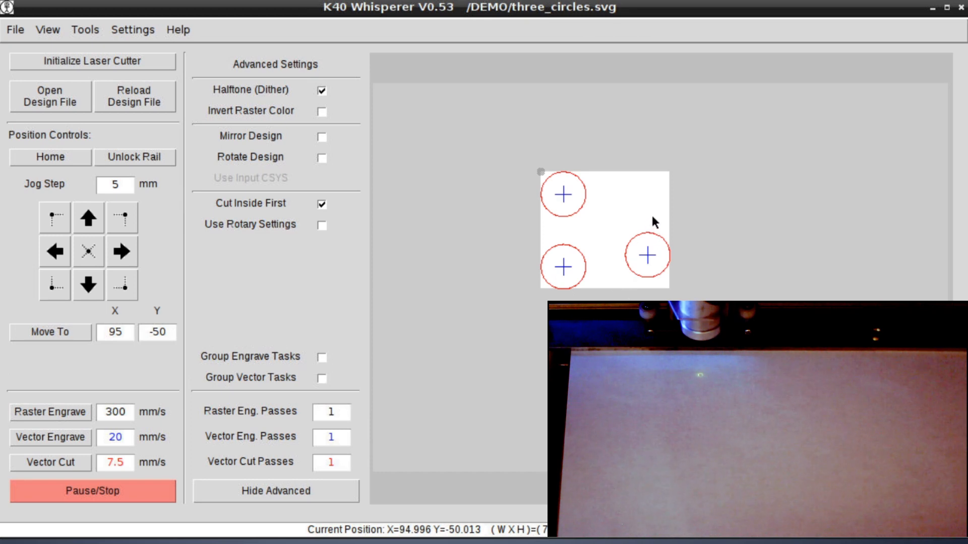
mouse_move(569, 221)
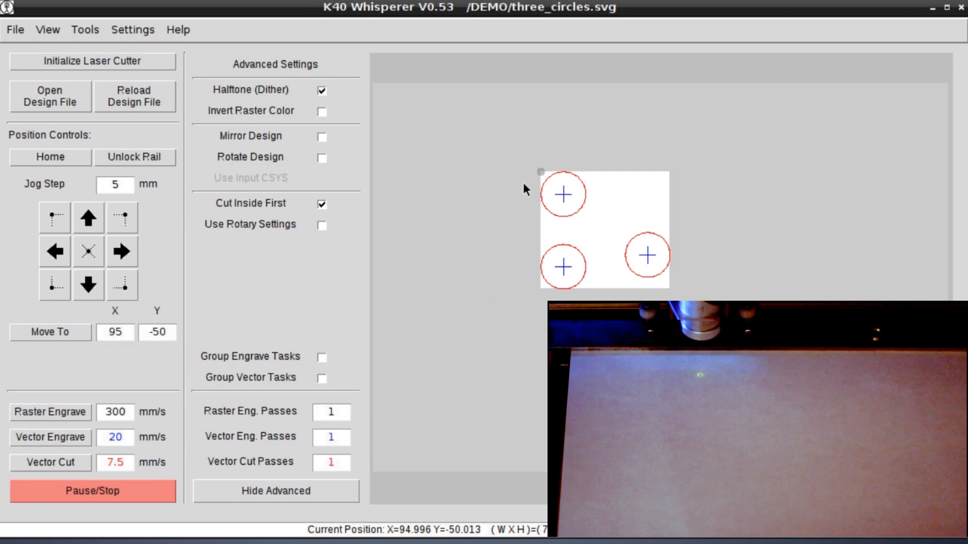
mouse_move(537, 177)
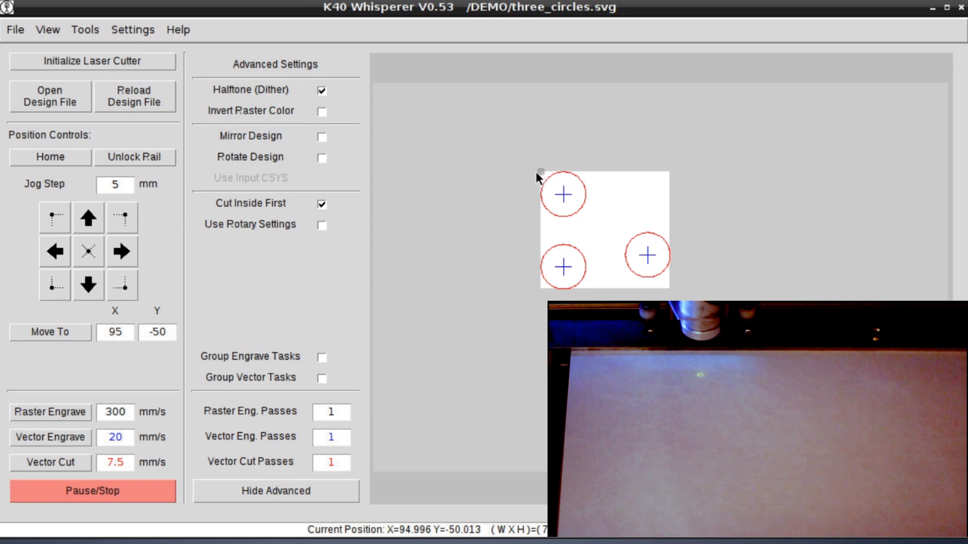
mouse_move(542, 179)
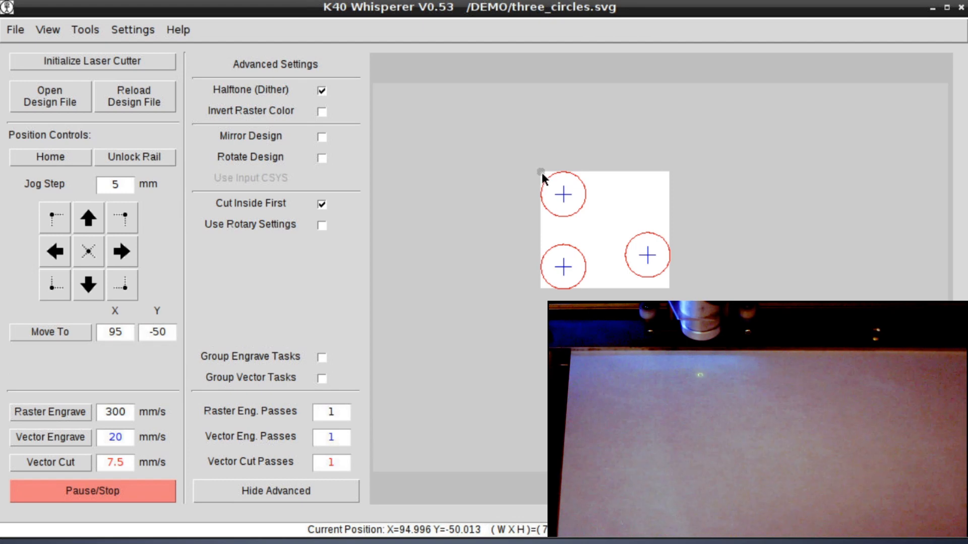
mouse_move(502, 186)
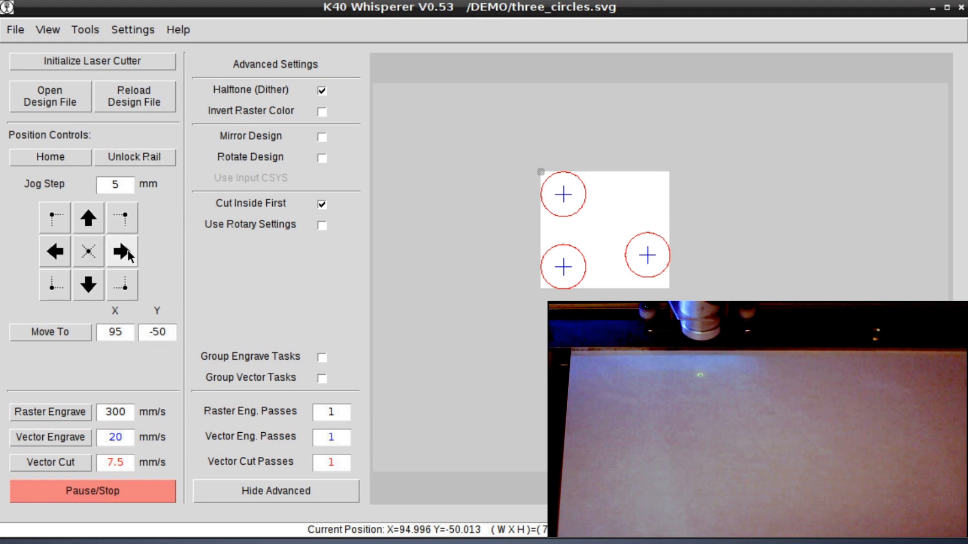
- Jog the head 5 mm right and back, then move it to the right circle's centre near X 155, Y -97
left_click(122, 251)
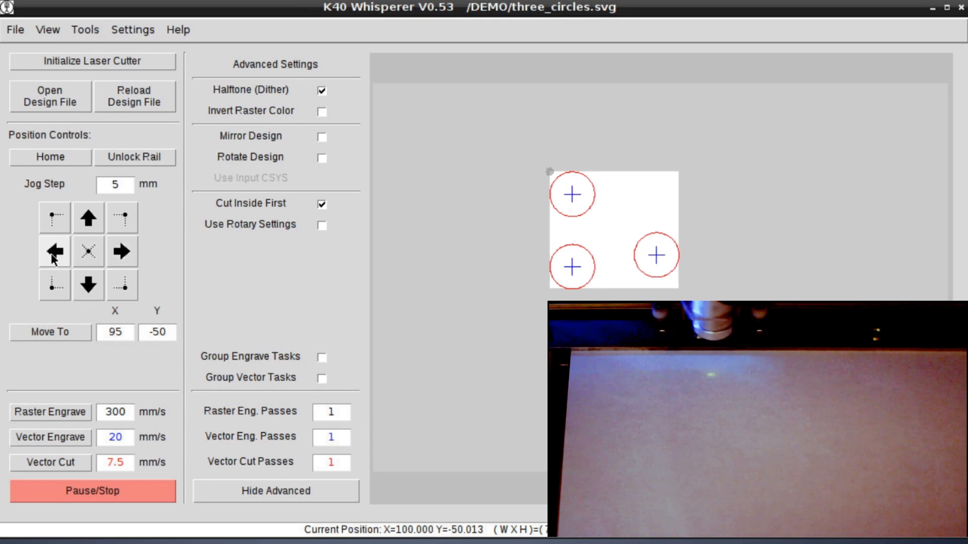
left_click(53, 251)
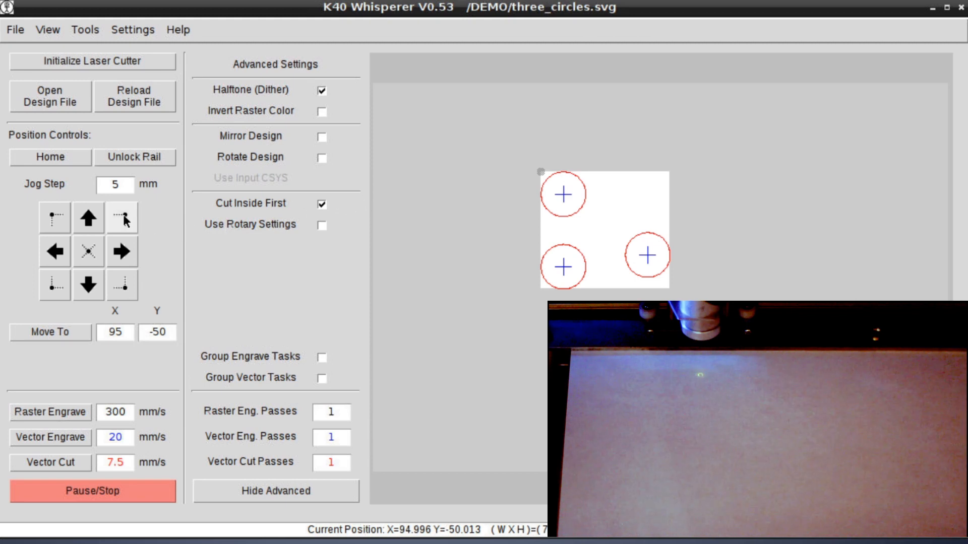
mouse_move(188, 215)
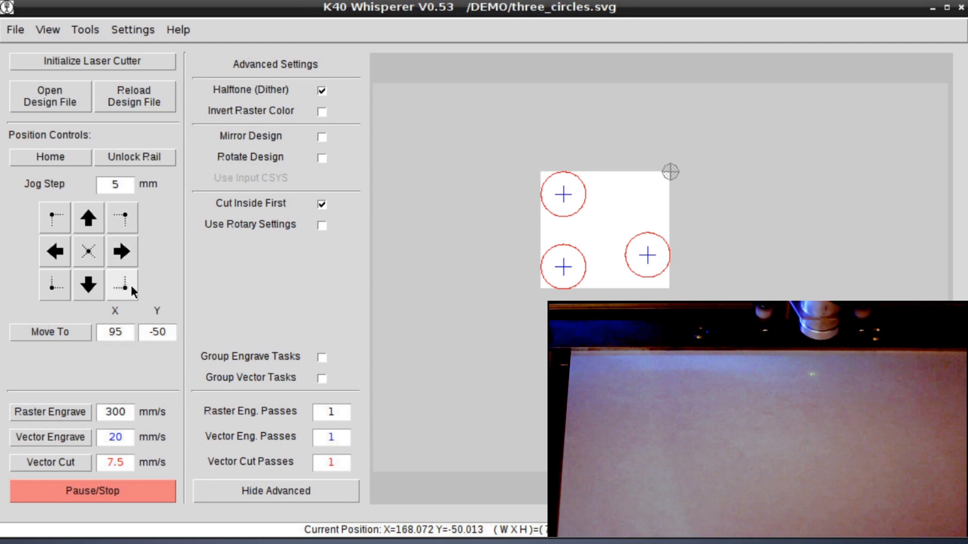
left_click(54, 285)
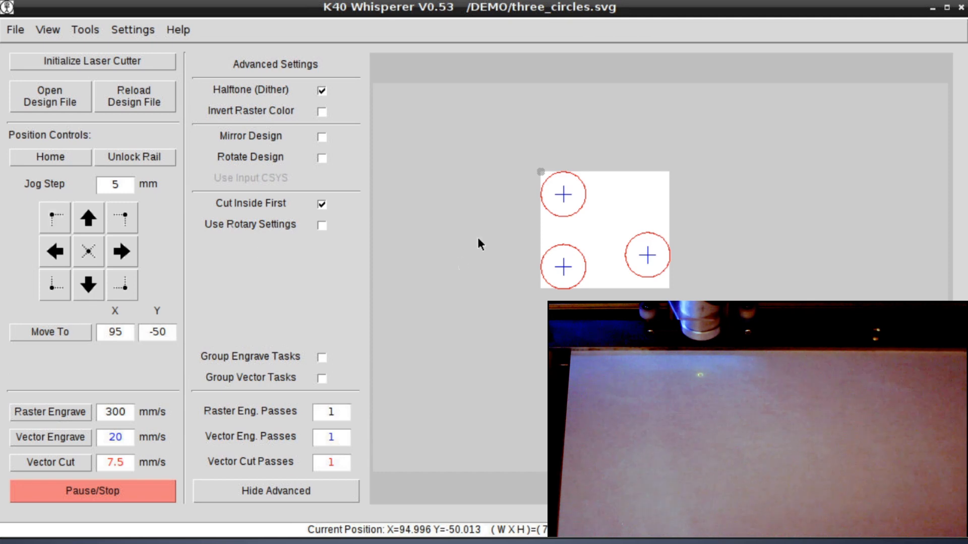
mouse_move(259, 291)
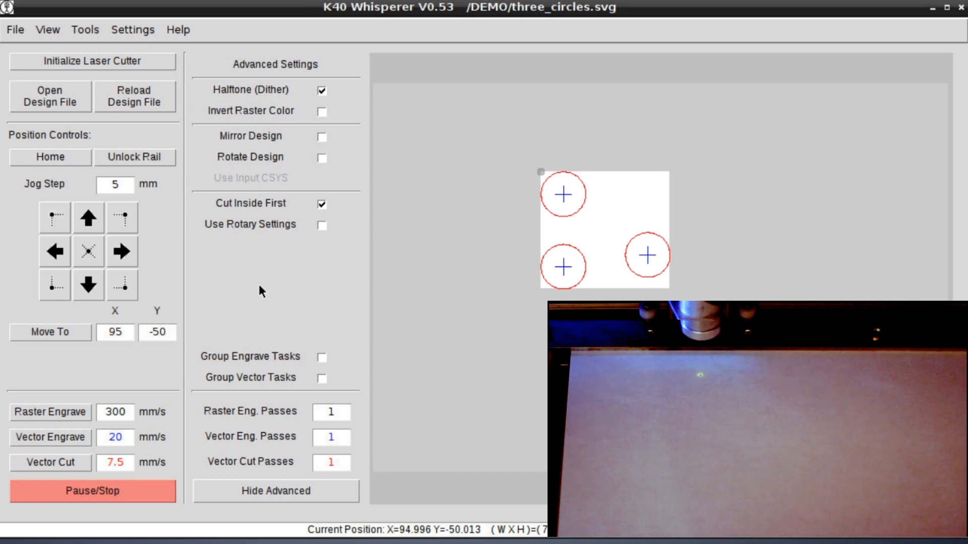
mouse_move(506, 250)
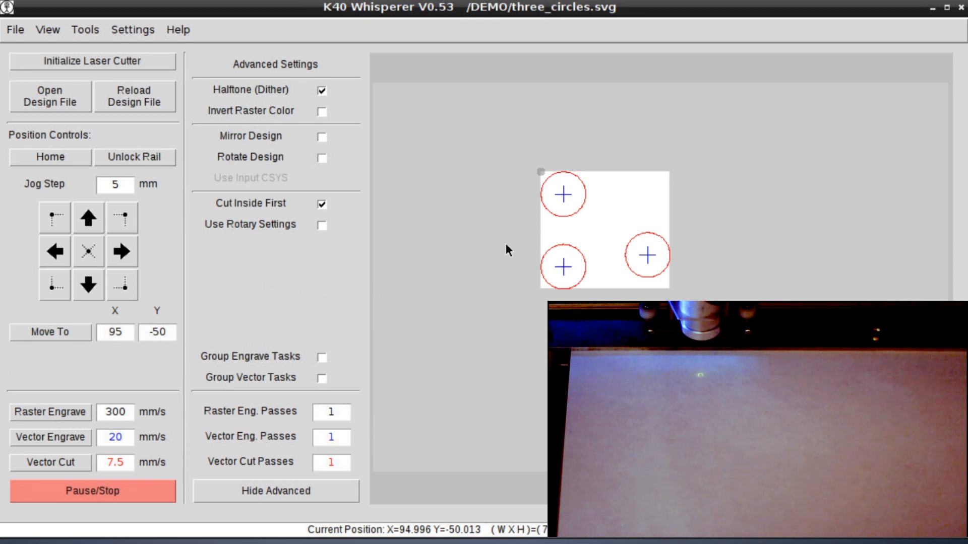
mouse_move(542, 179)
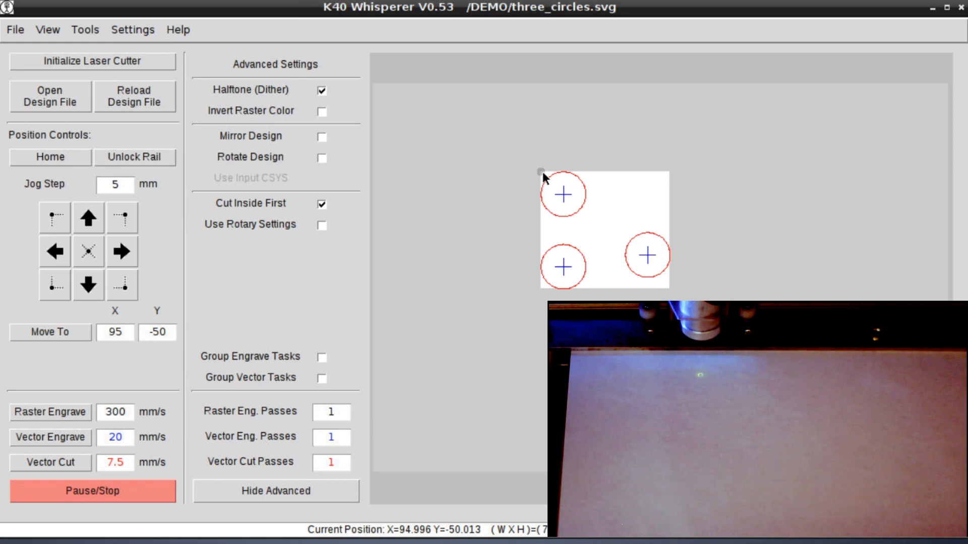
mouse_move(562, 194)
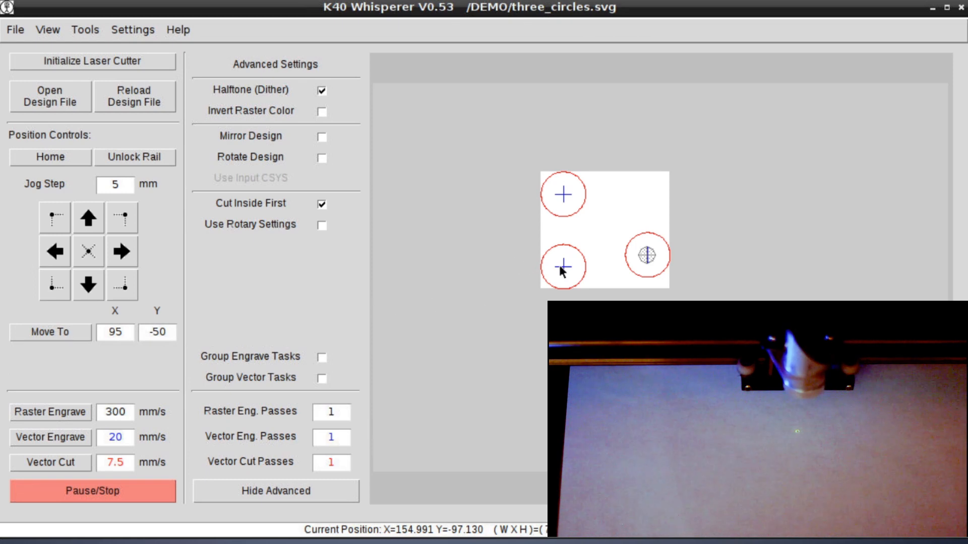
mouse_move(165, 266)
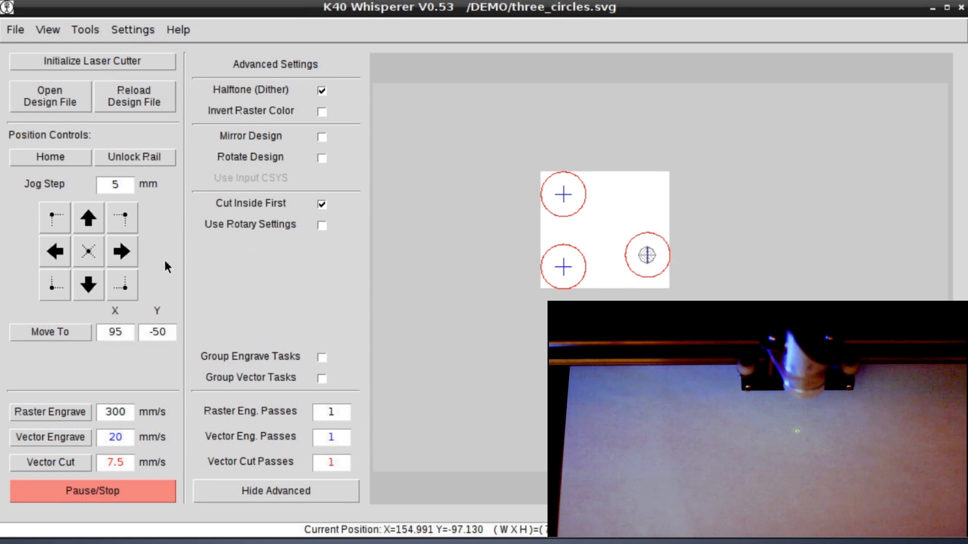
- Nudge the head 5 mm right, then return it to the design origin at about X 95, Y -50
left_click(122, 251)
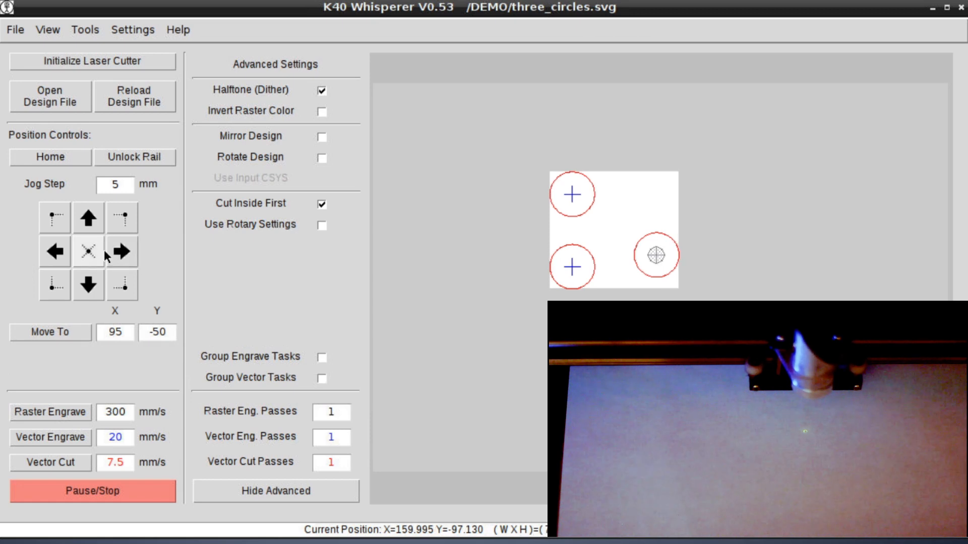
left_click(54, 251)
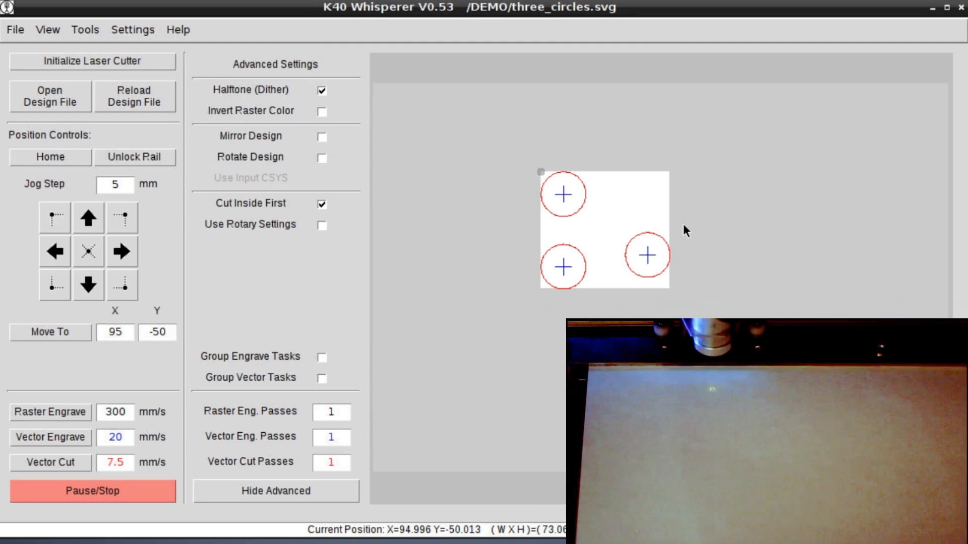
mouse_move(568, 209)
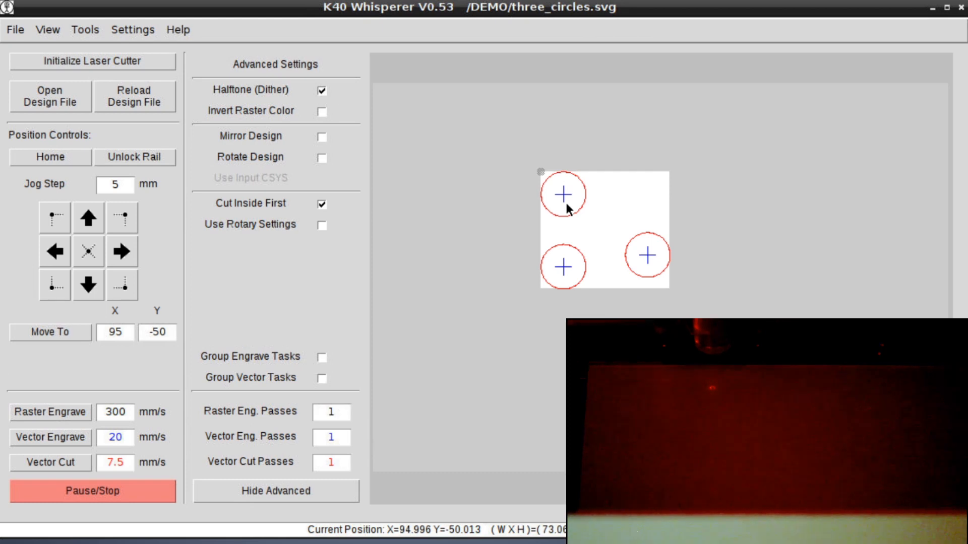
mouse_move(288, 316)
type("20")
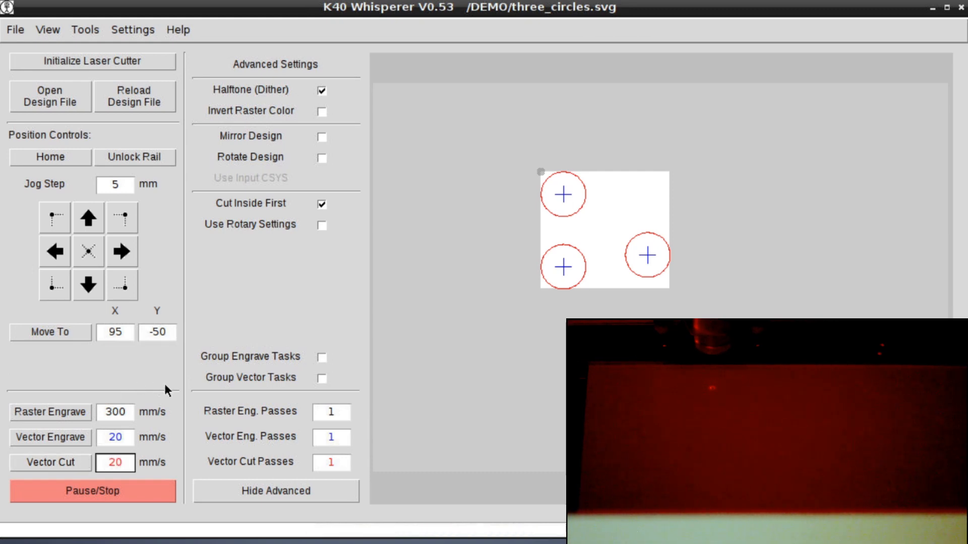
mouse_move(58, 459)
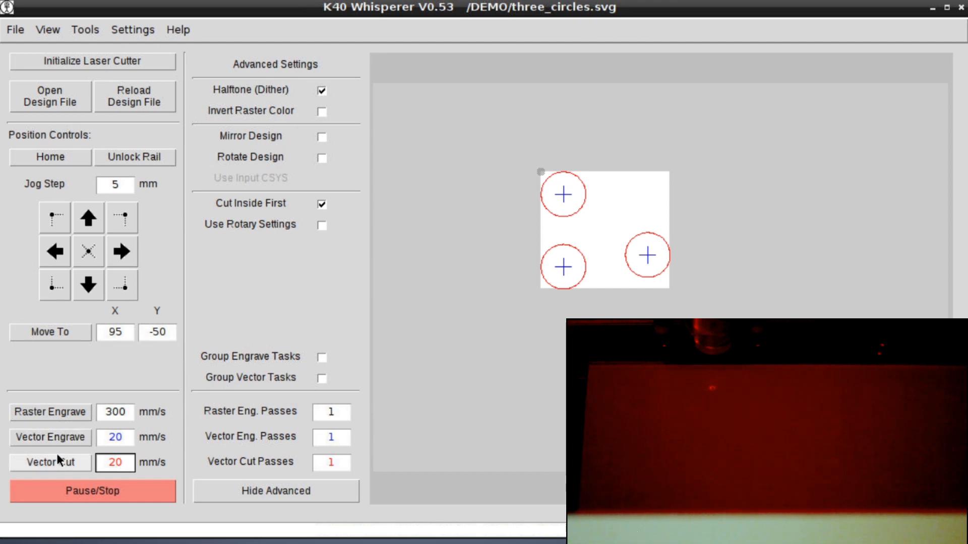
- Run Vector Cut at 20 mm/s on the three circles and dismiss the Job Ended message
left_click(115, 462)
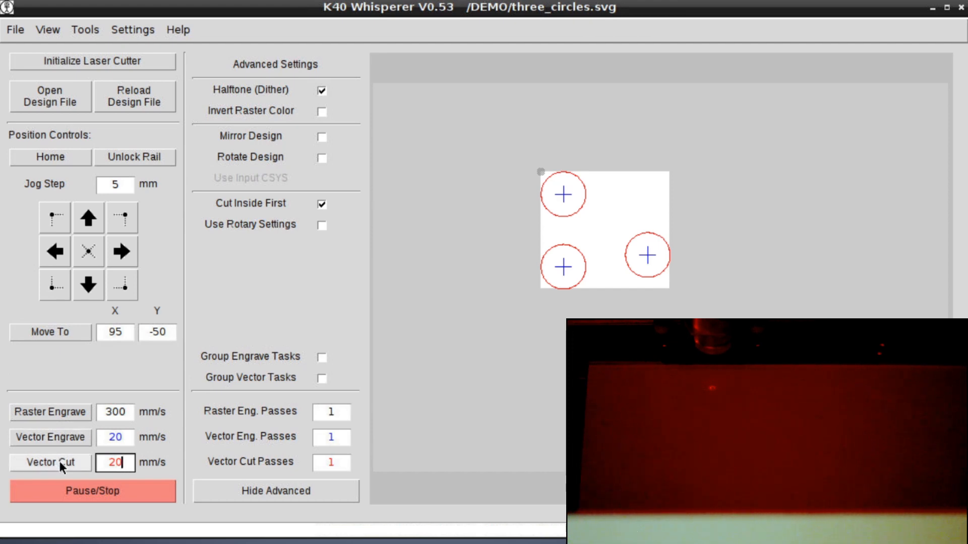
left_click(50, 462)
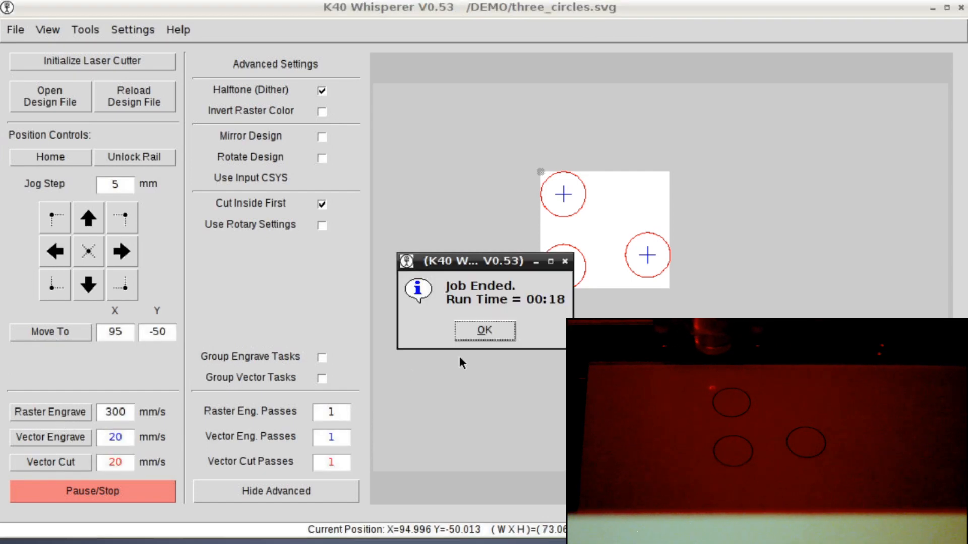
left_click(484, 330)
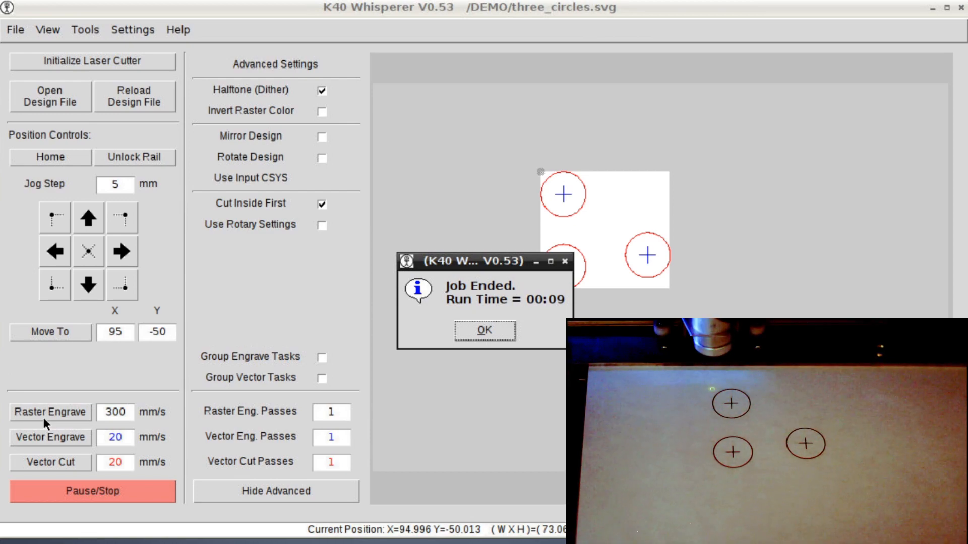
- Close the finished-job message and send the head around the design's outer boundary
left_click(484, 330)
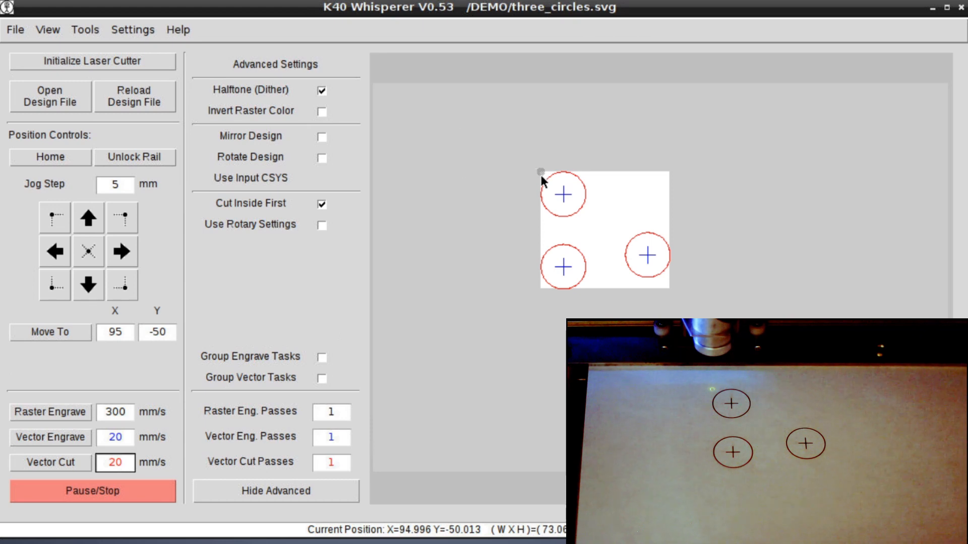
left_click(115, 463)
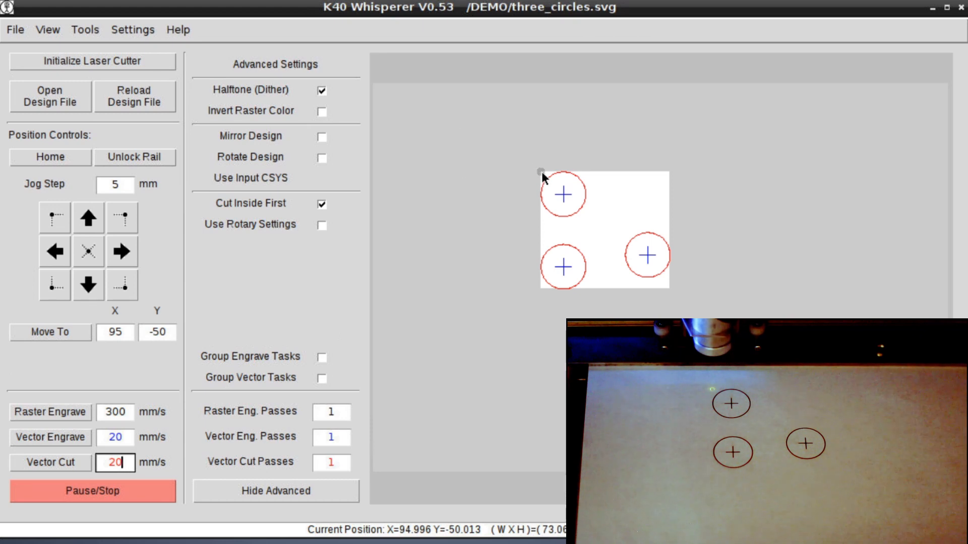
mouse_move(567, 199)
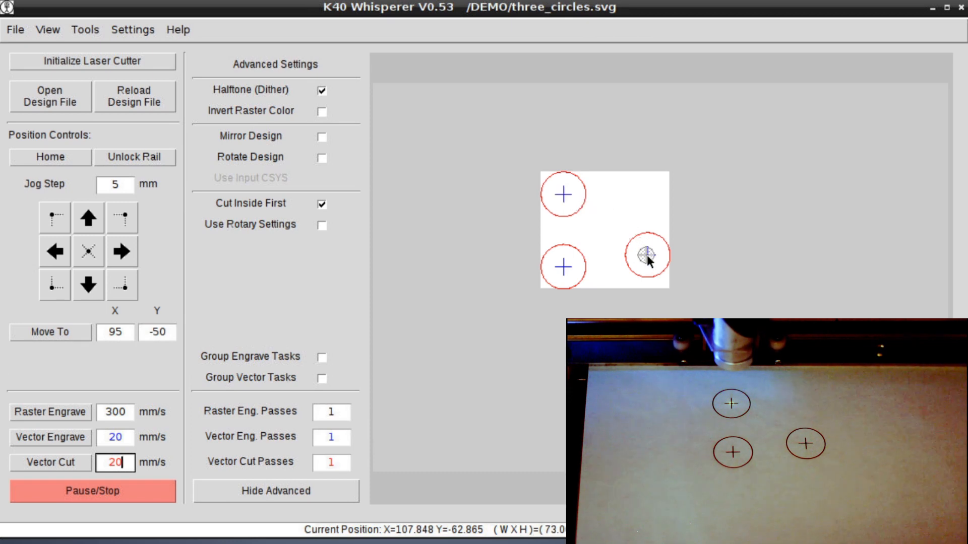
mouse_move(648, 256)
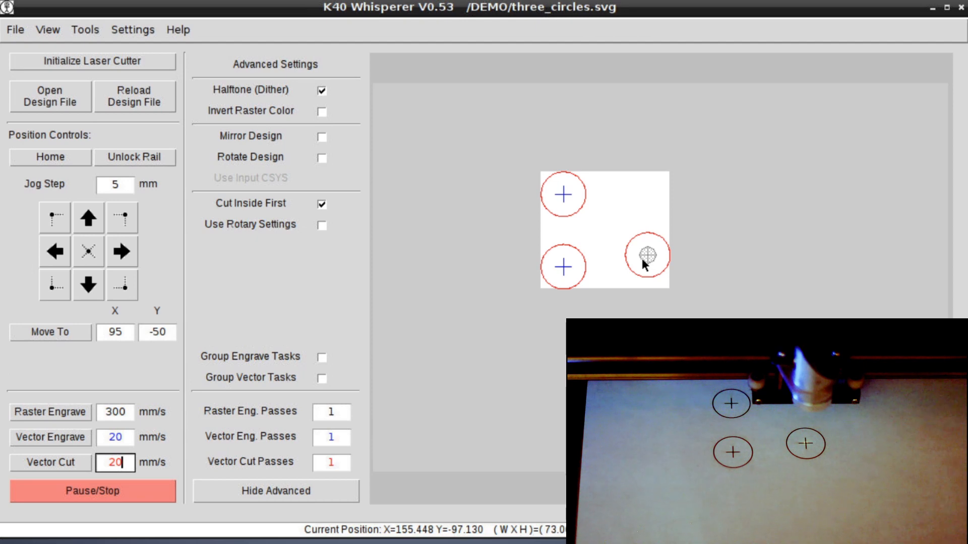
mouse_move(671, 284)
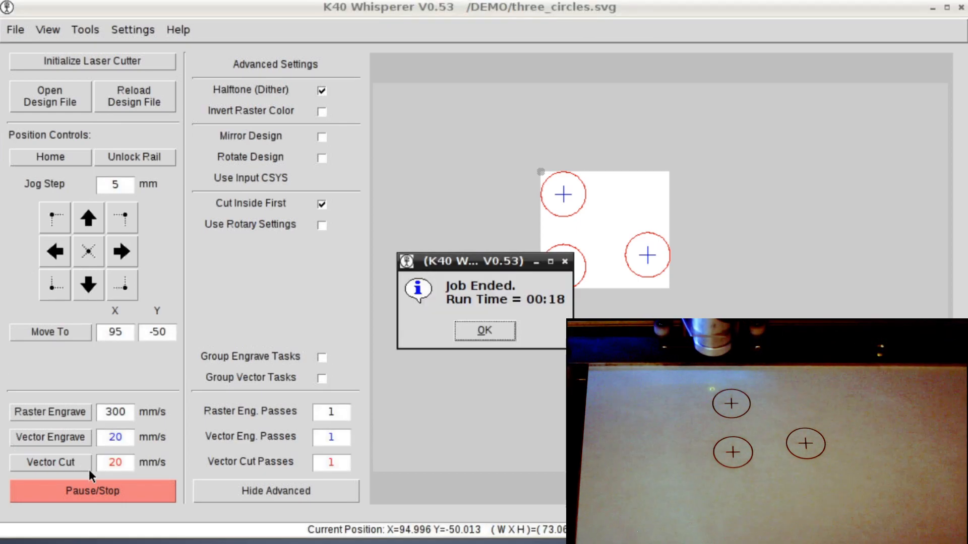
- Dismiss the Job Ended popup and uncheck Popup Report in General Settings so it no longer appears
left_click(132, 30)
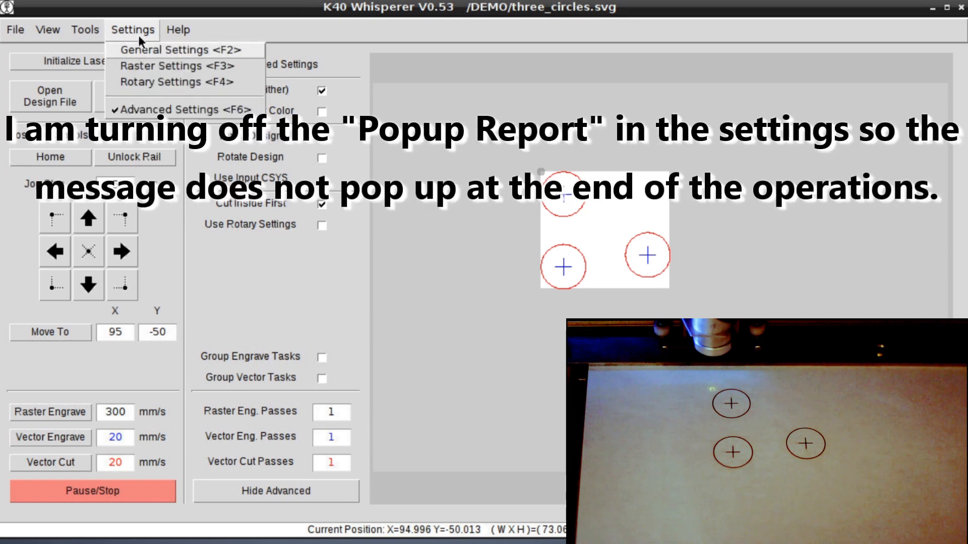
left_click(164, 49)
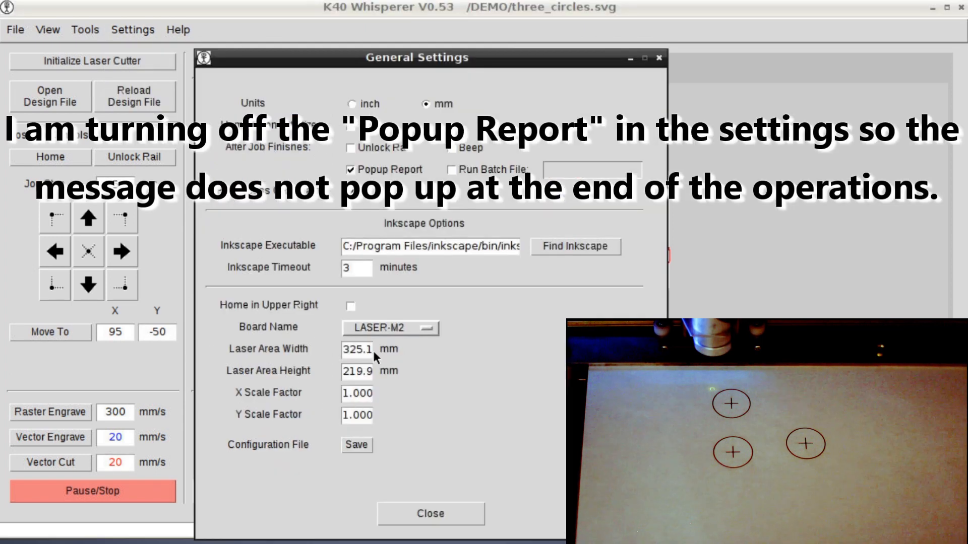
left_click(350, 170)
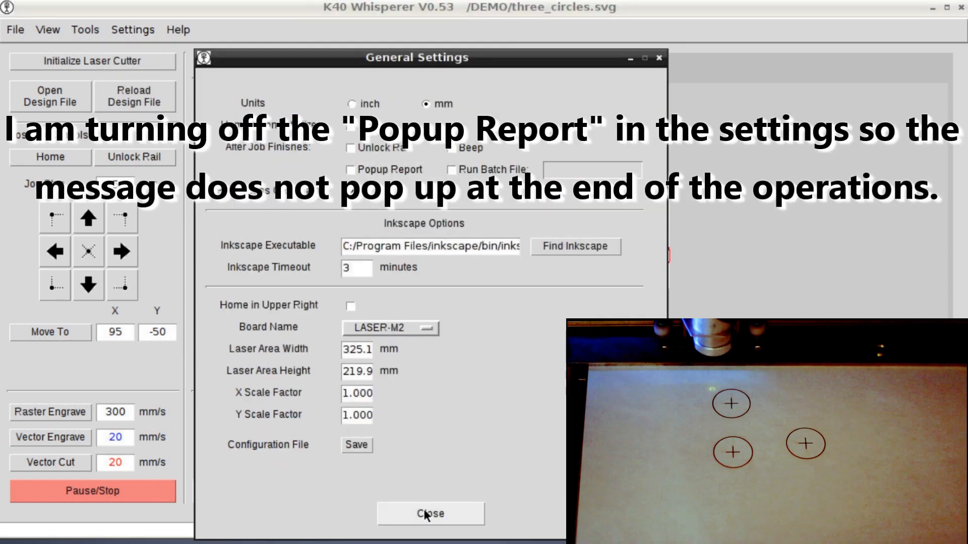
left_click(431, 513)
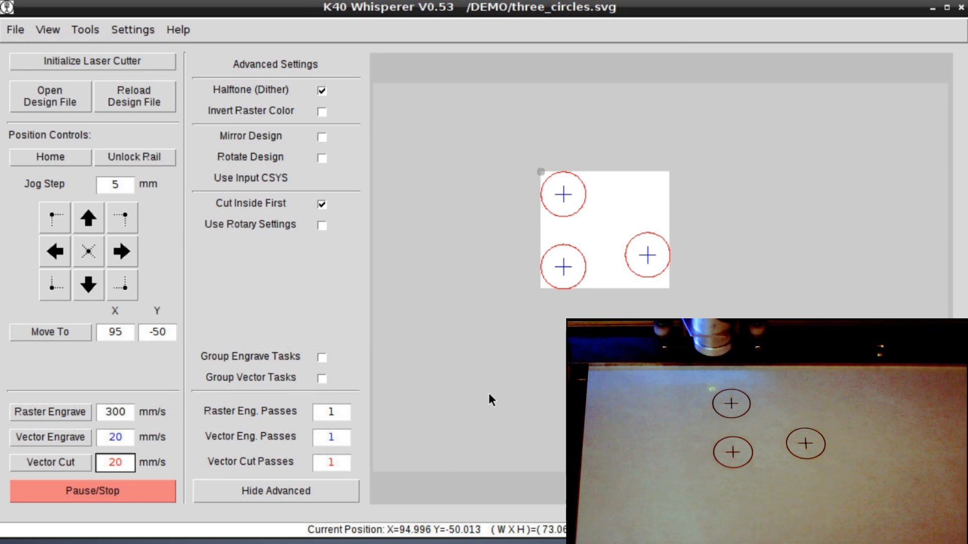
left_click(115, 463)
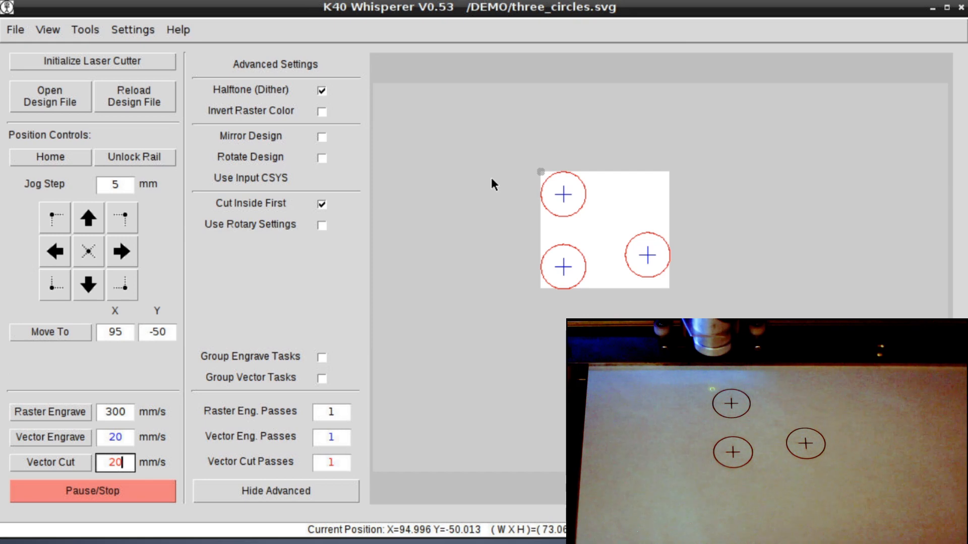
mouse_move(432, 176)
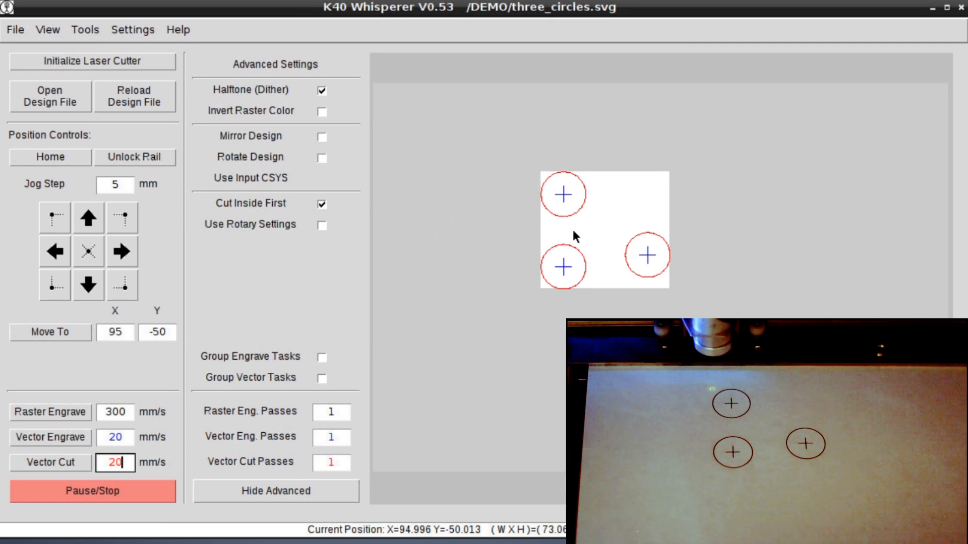
mouse_move(644, 270)
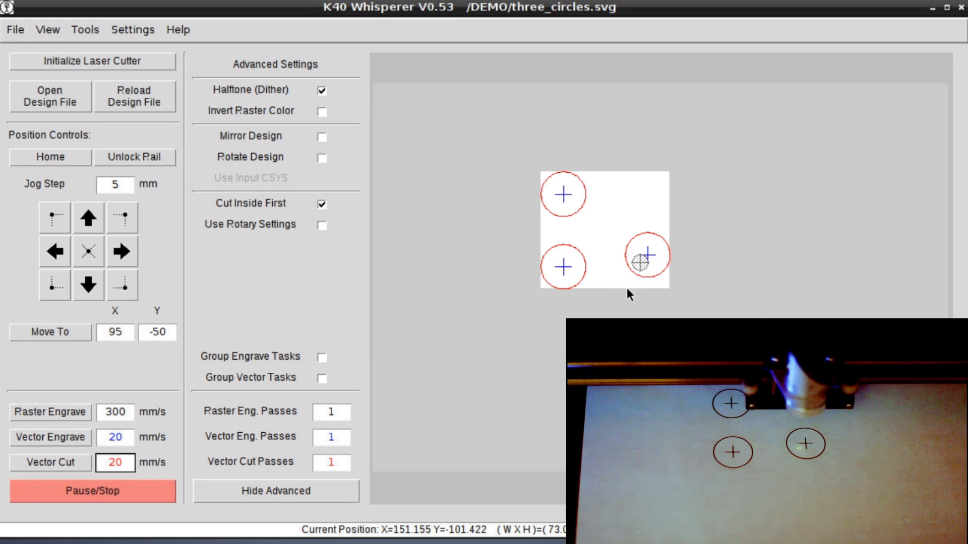
- Trace the design boundary again and halt the head near the right circle's lower right
left_click(115, 462)
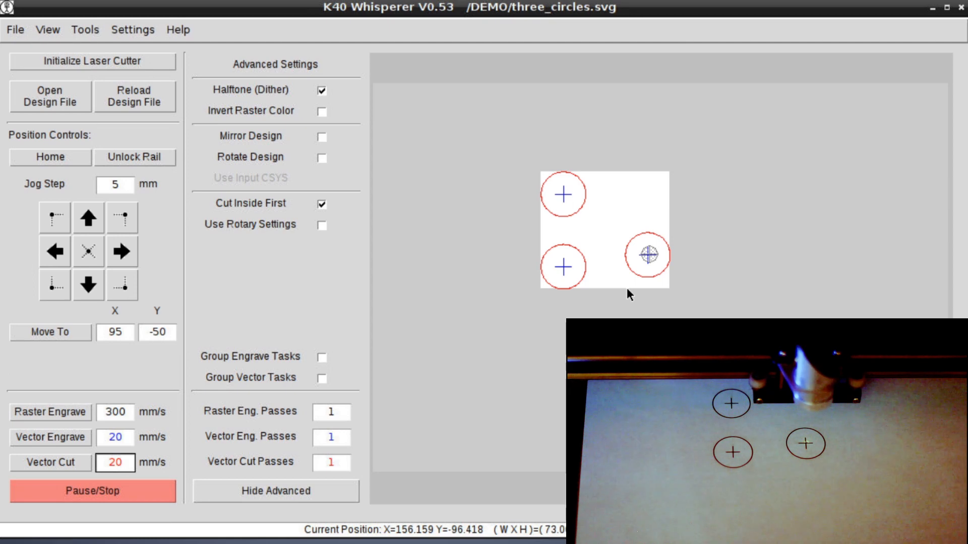
left_click(115, 463)
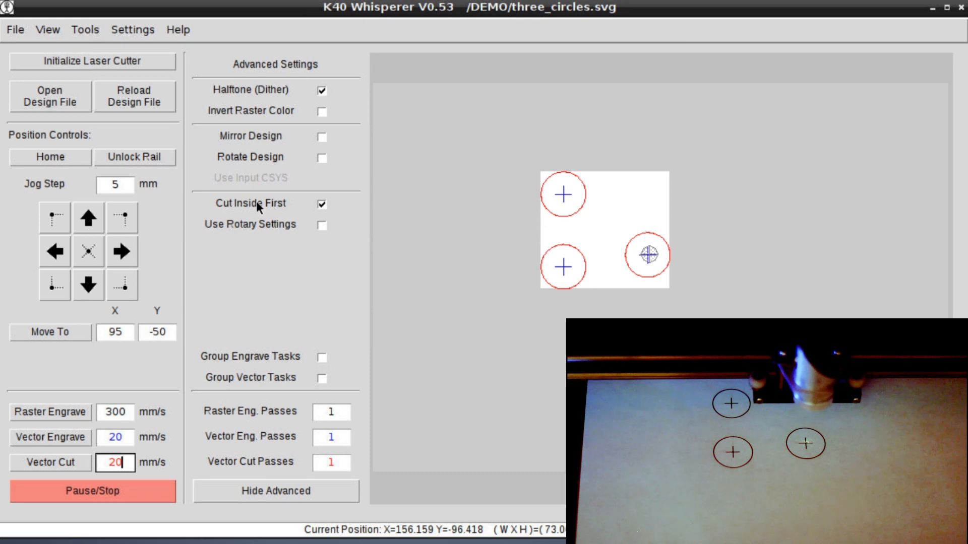
mouse_move(279, 260)
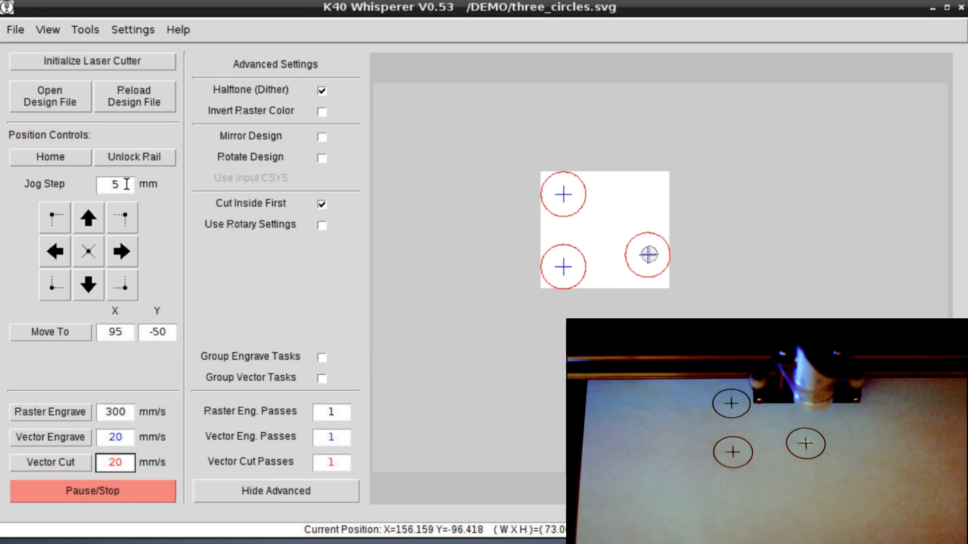
- Jog the head in 0.5 mm steps, then change the Jog Step to 10 mm
type(".5")
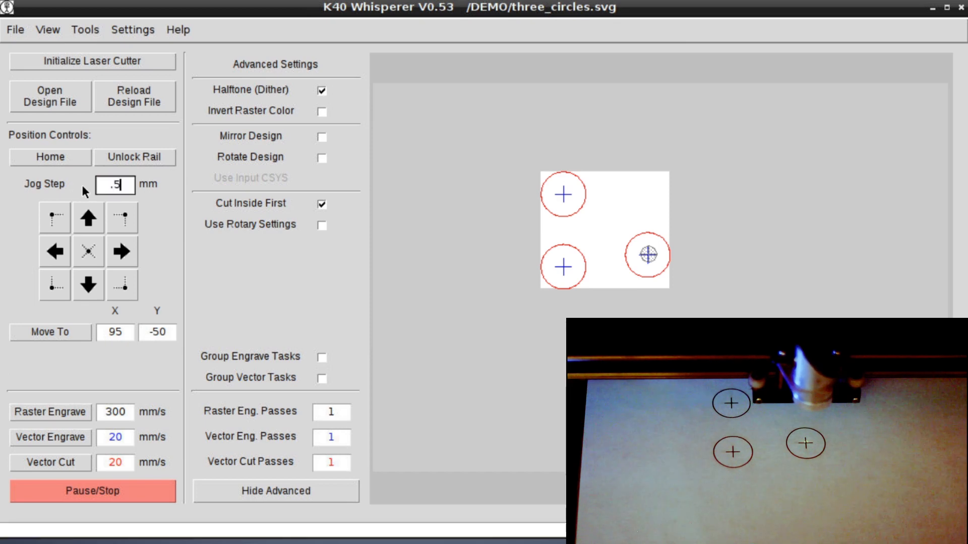
mouse_move(448, 264)
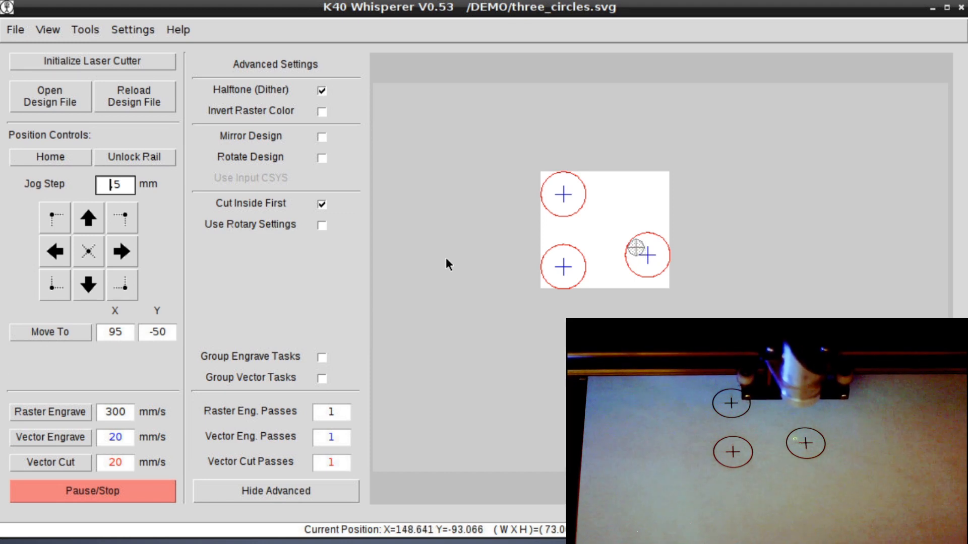
type(".5")
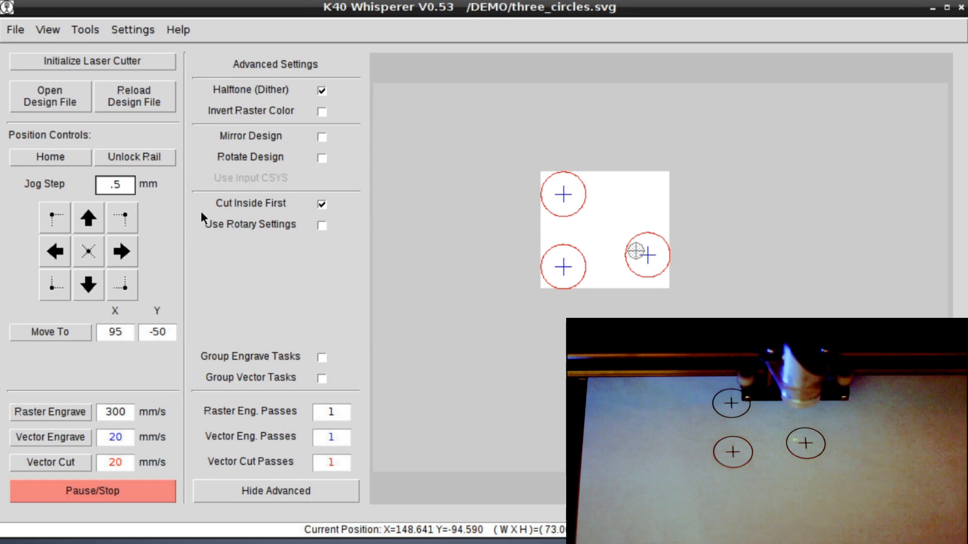
left_click(115, 186)
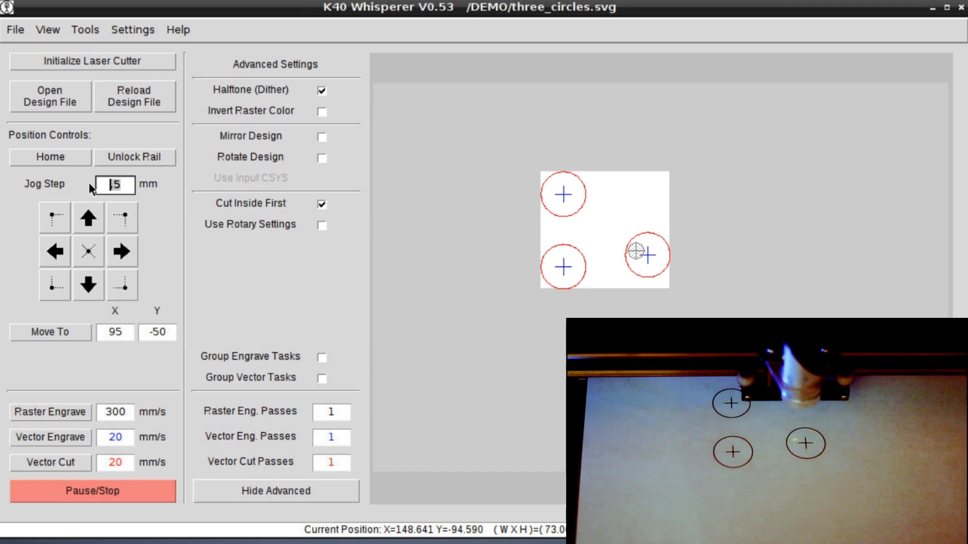
type("10")
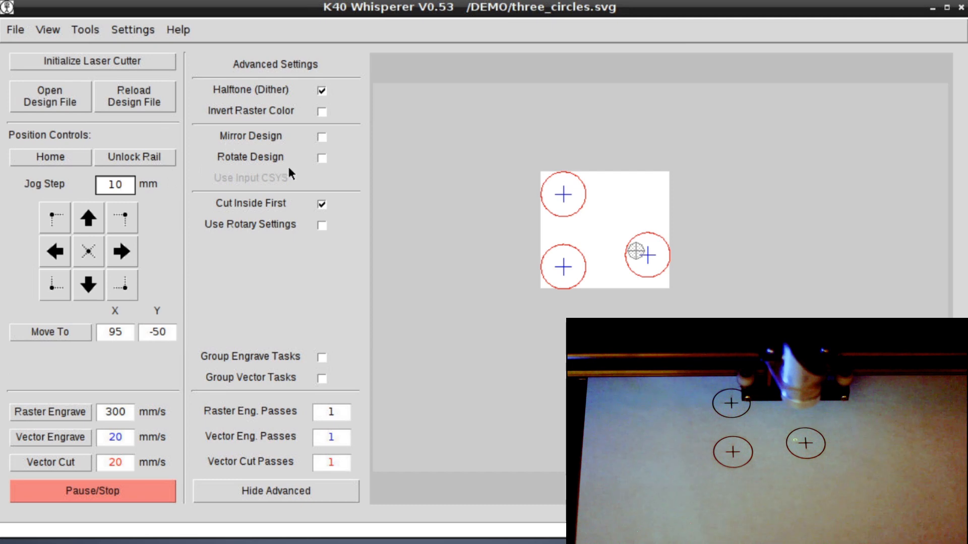
mouse_move(555, 193)
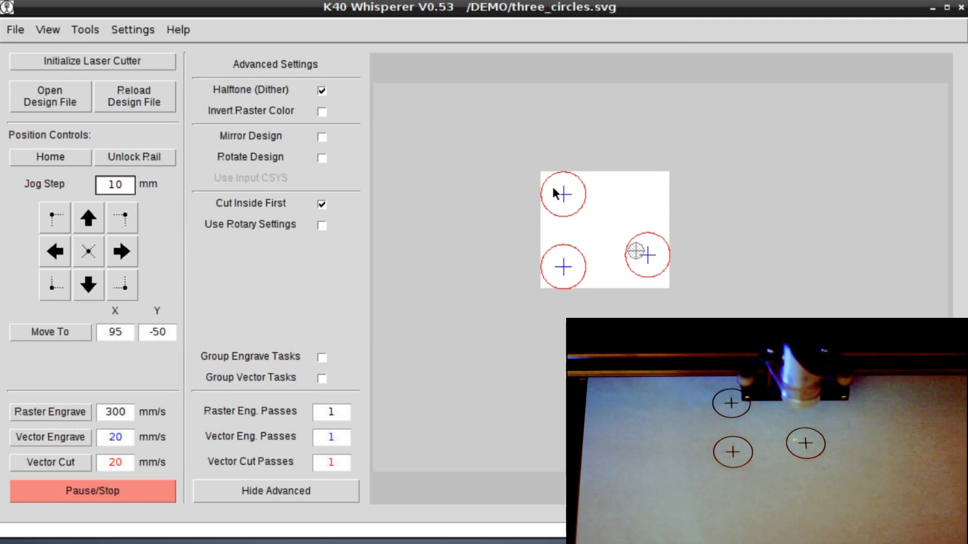
left_click(114, 186)
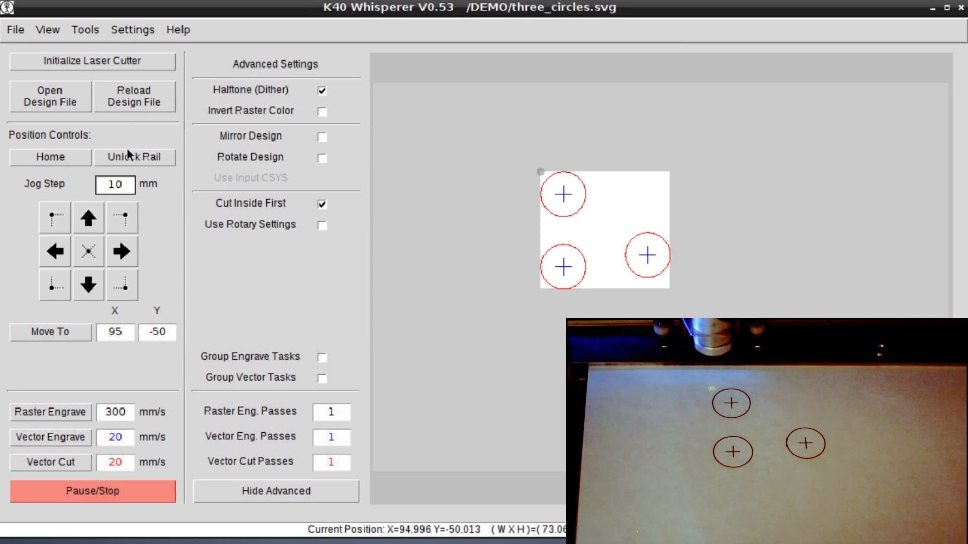
- Unlock the rail, place the head over the lower-left circle near X 108, Y -104, with a 0.5 mm jog step
left_click(134, 158)
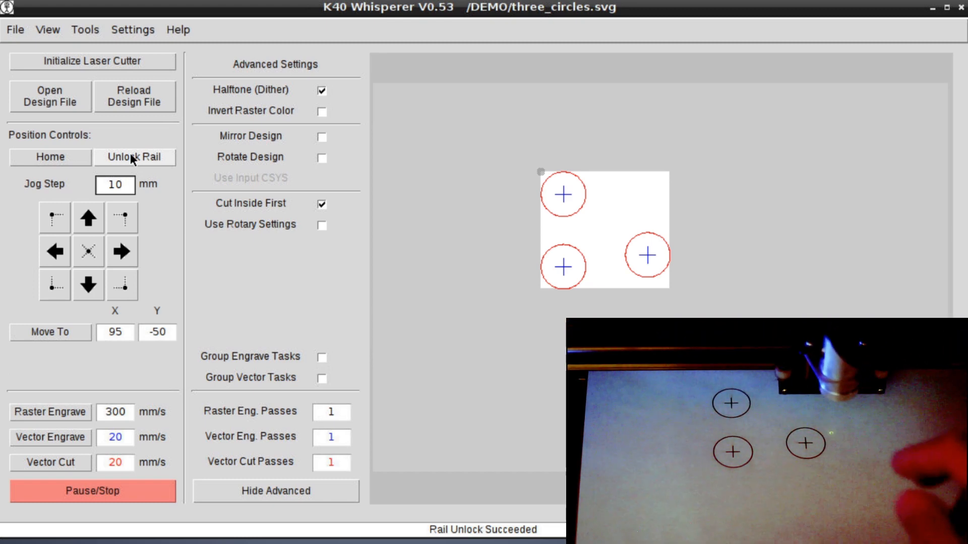
left_click(115, 185)
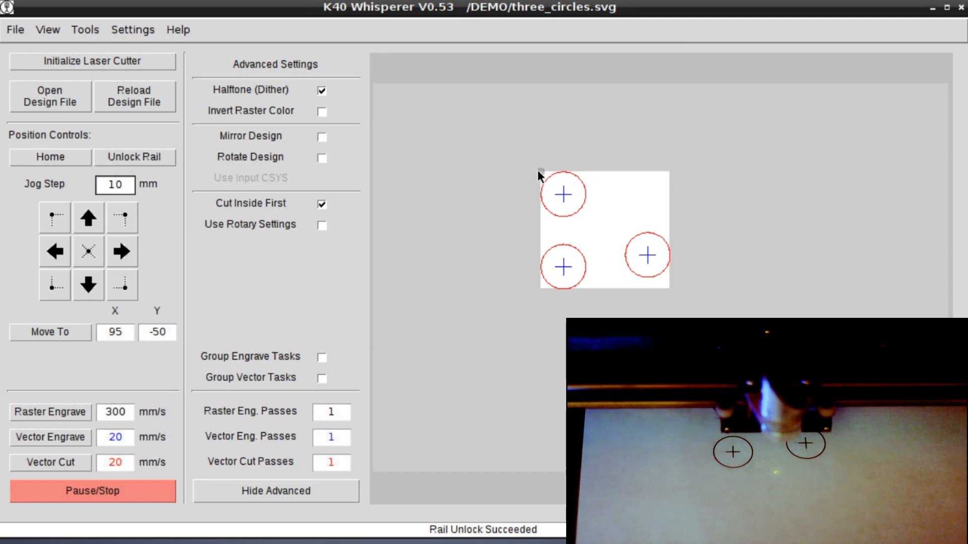
mouse_move(561, 212)
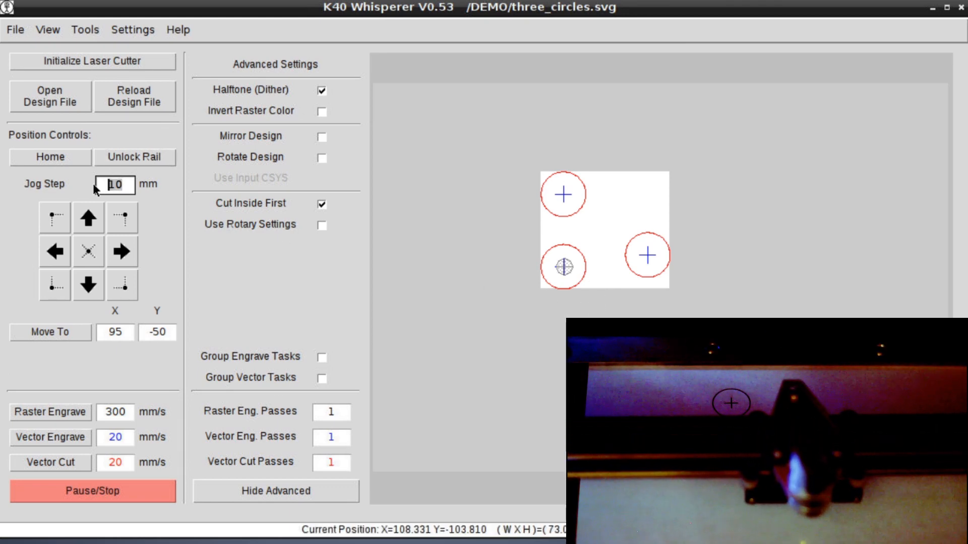
type(".5")
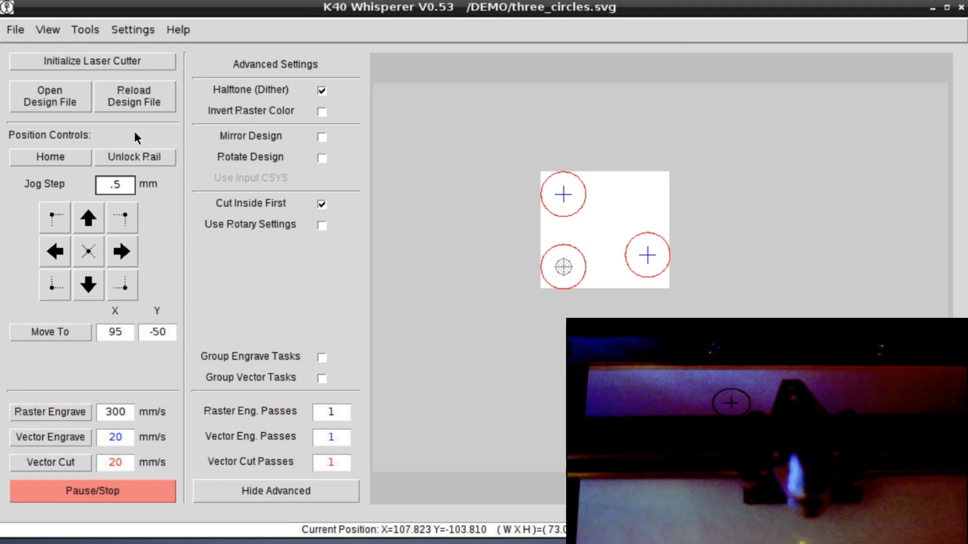
- Release the rail again and reposition the head by hand with a 0.5 mm jog step
left_click(114, 183)
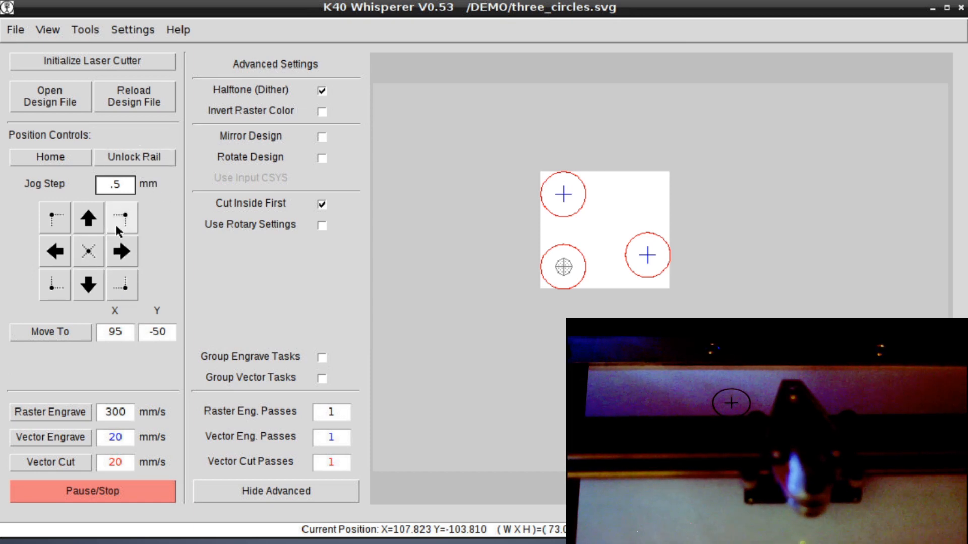
left_click(134, 157)
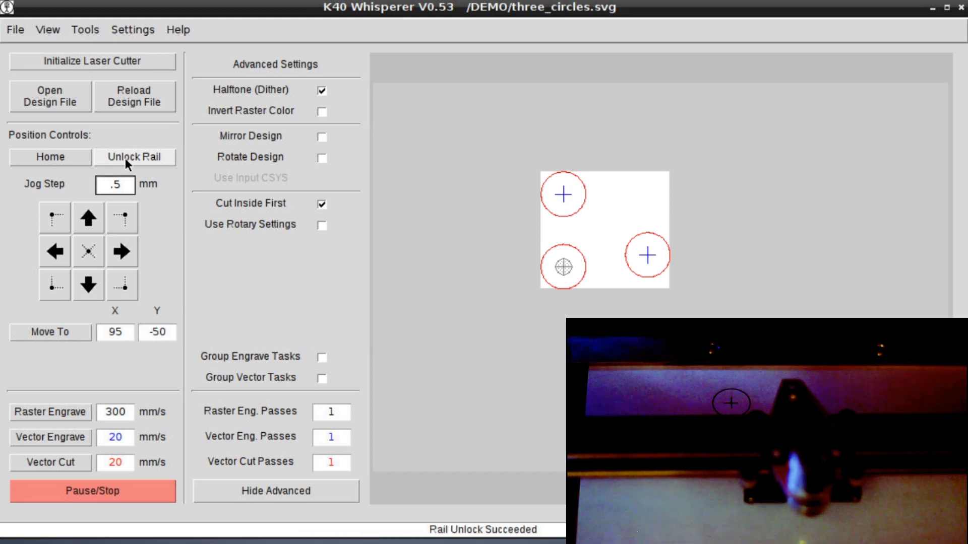
left_click(114, 183)
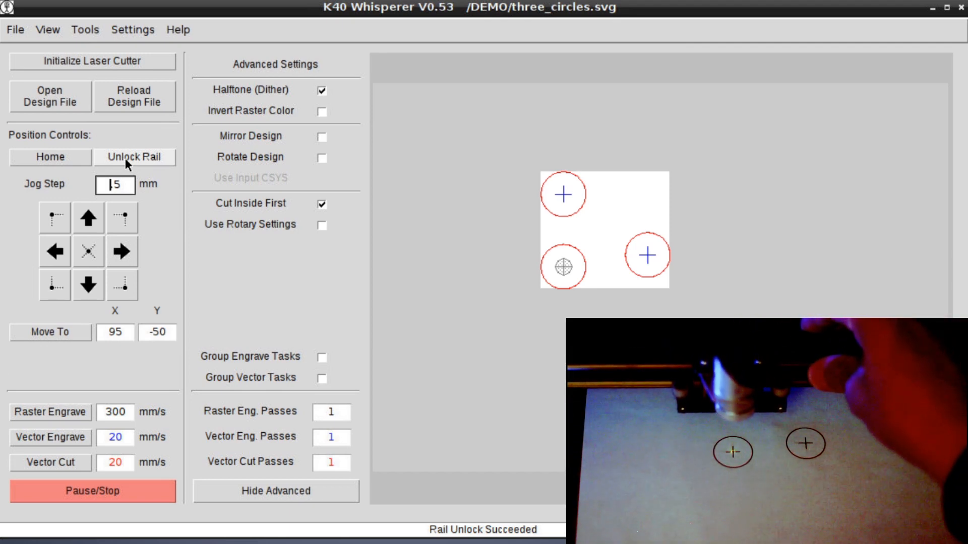
type(".5")
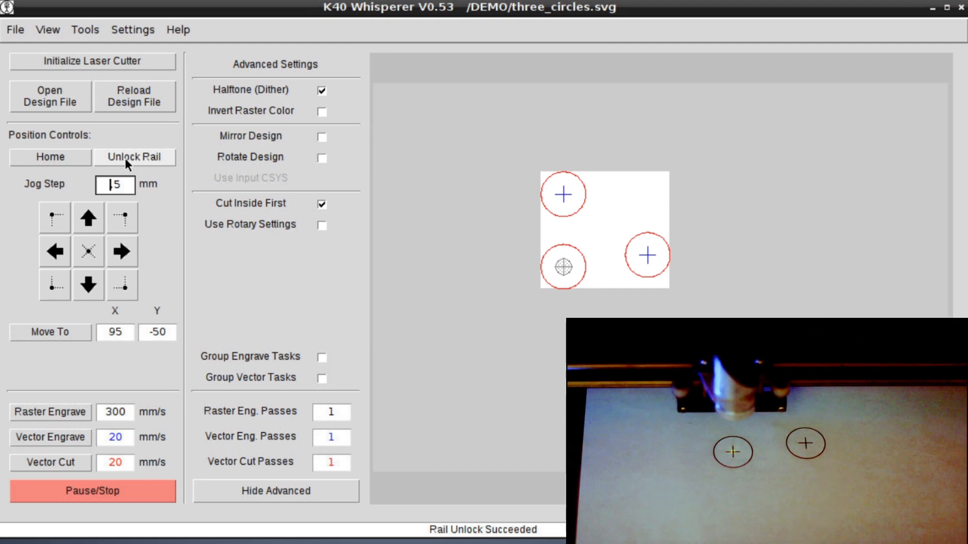
mouse_move(77, 454)
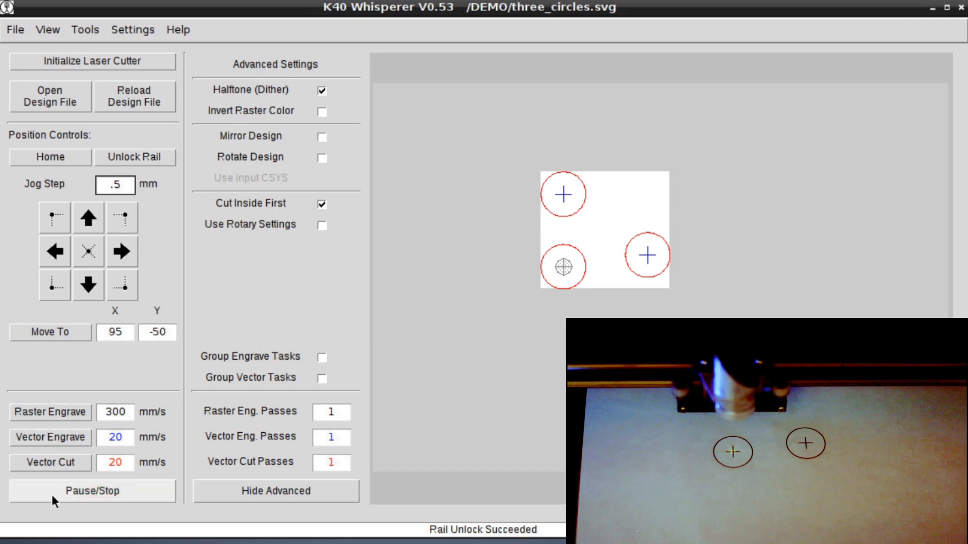
left_click(114, 185)
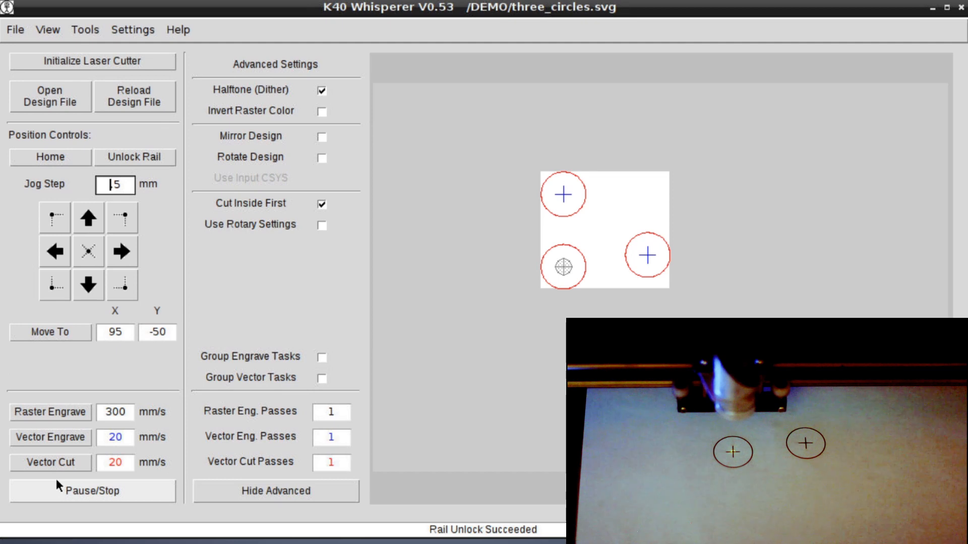
- Vector Cut the three circle outlines, leaving the head at the origin near X 95, Y -50
left_click(50, 463)
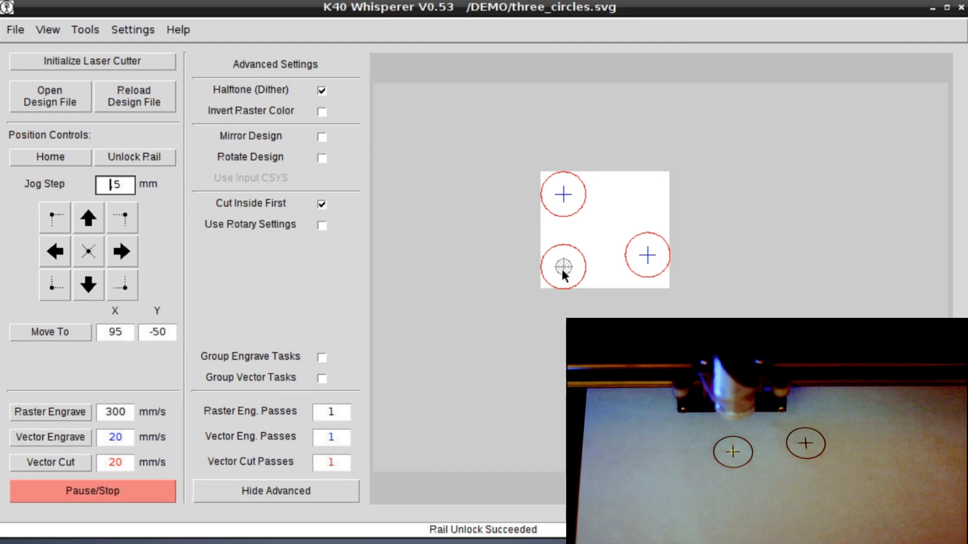
type(".5")
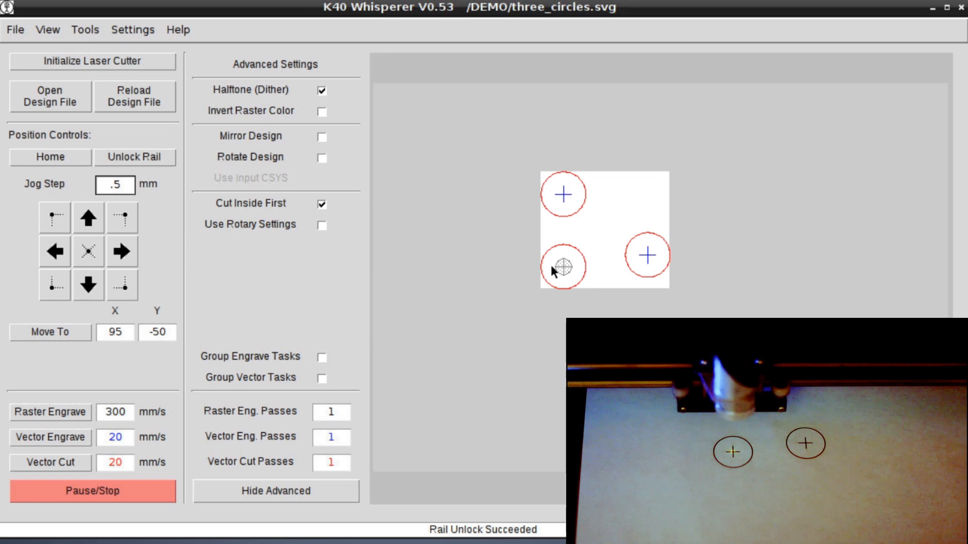
type("5")
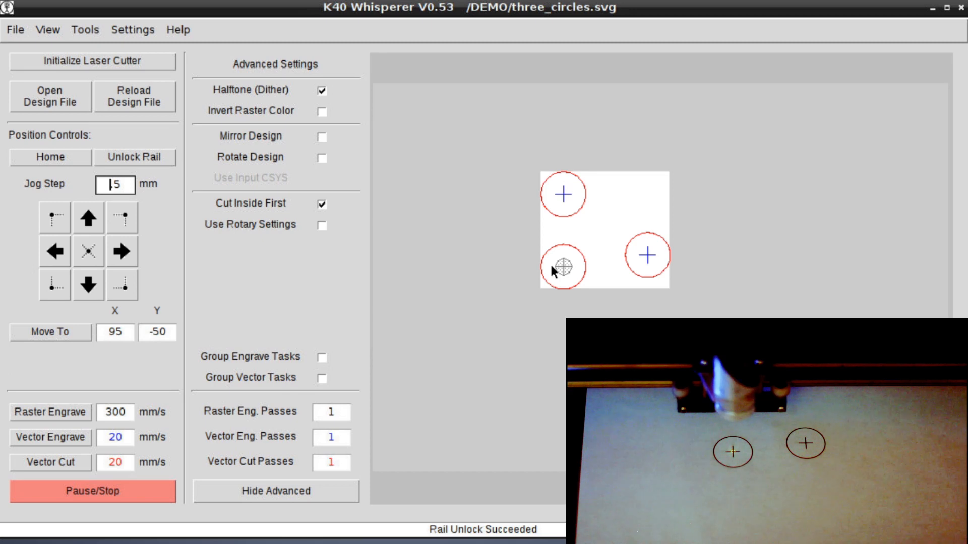
mouse_move(314, 413)
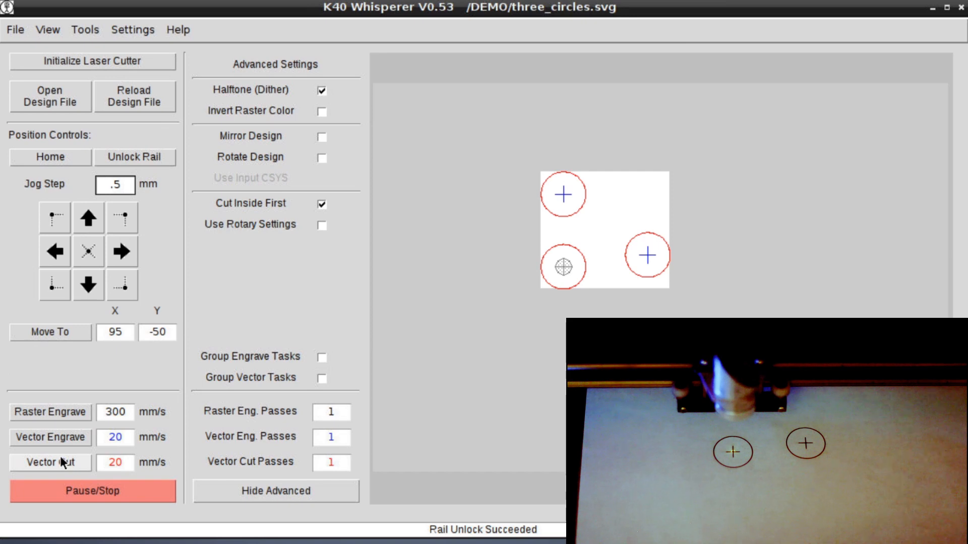
left_click(50, 463)
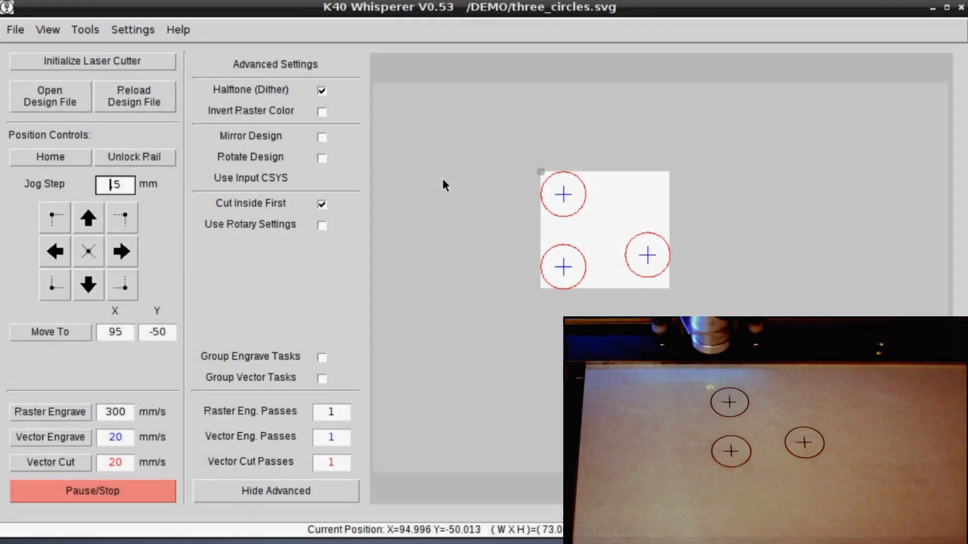
- Open Trace Design Boundary from Tools and try a 5 mm gap around the circles
left_click(85, 29)
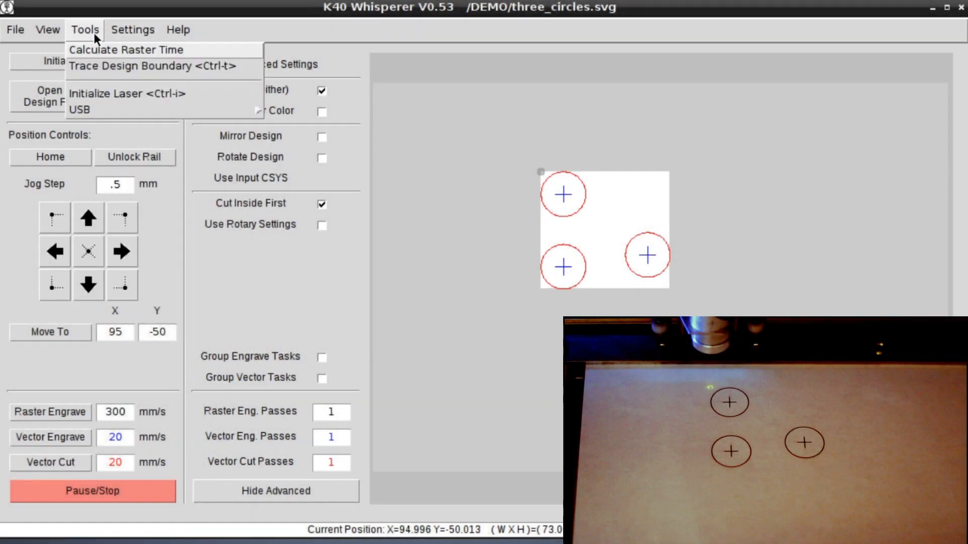
left_click(146, 67)
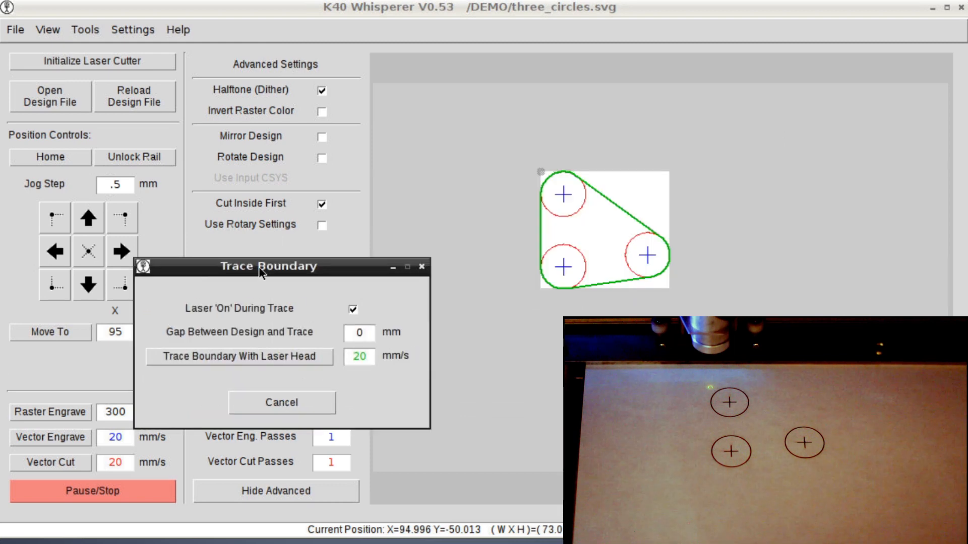
mouse_move(581, 186)
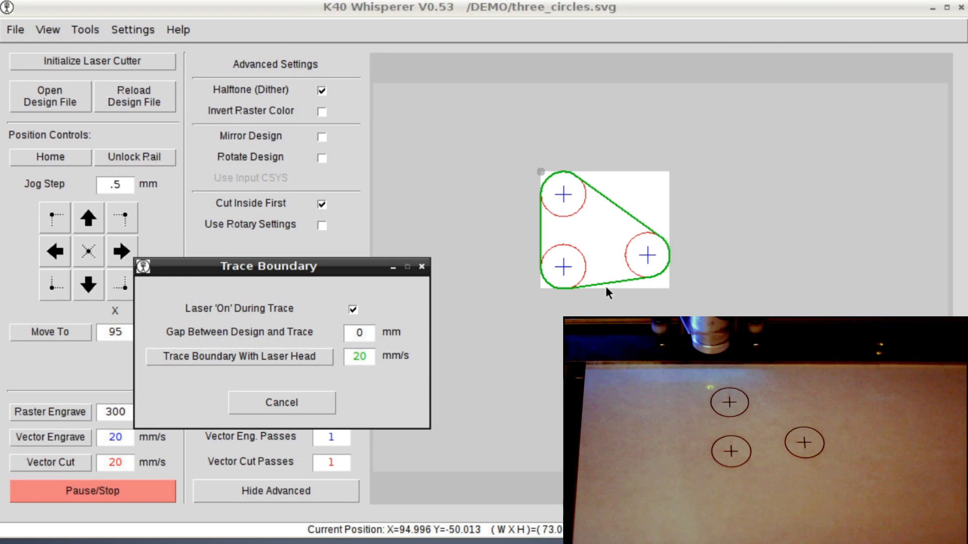
mouse_move(642, 235)
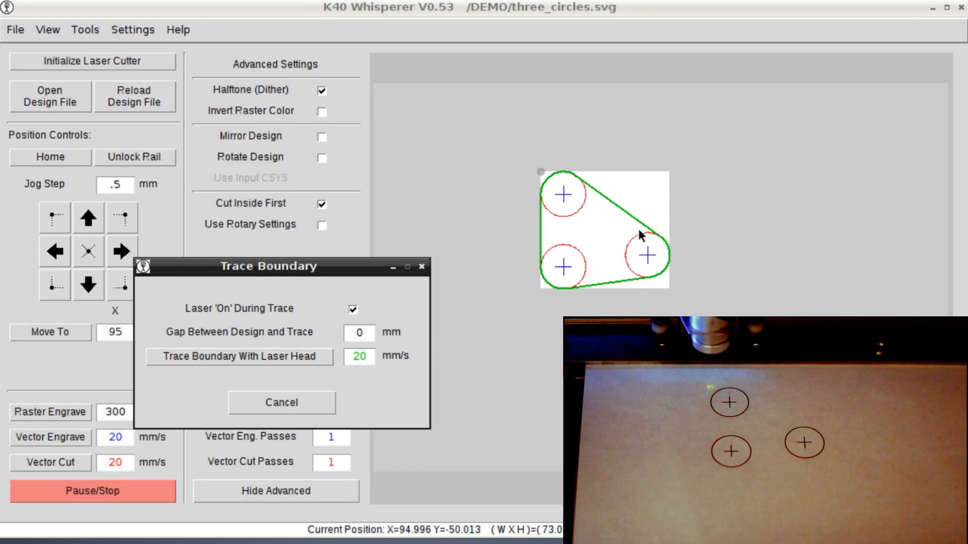
mouse_move(647, 282)
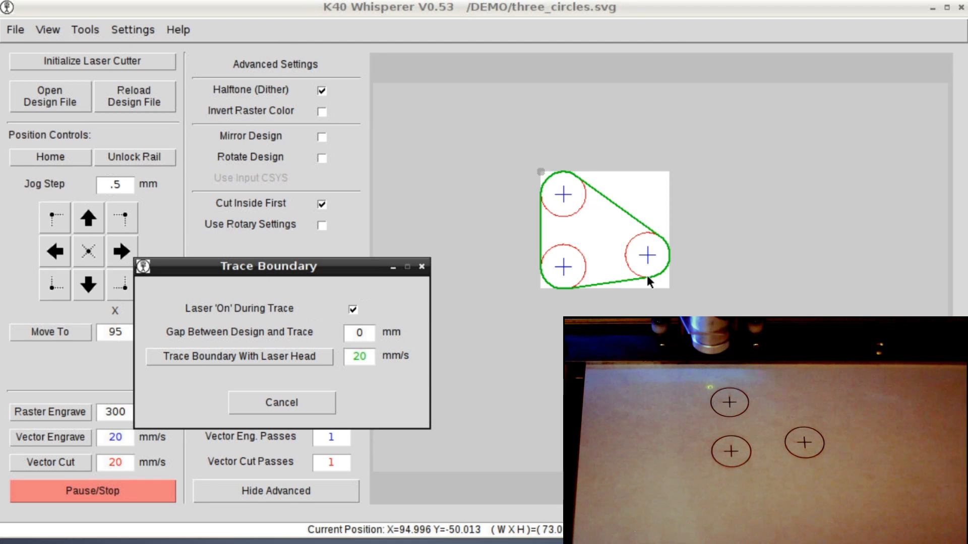
mouse_move(354, 351)
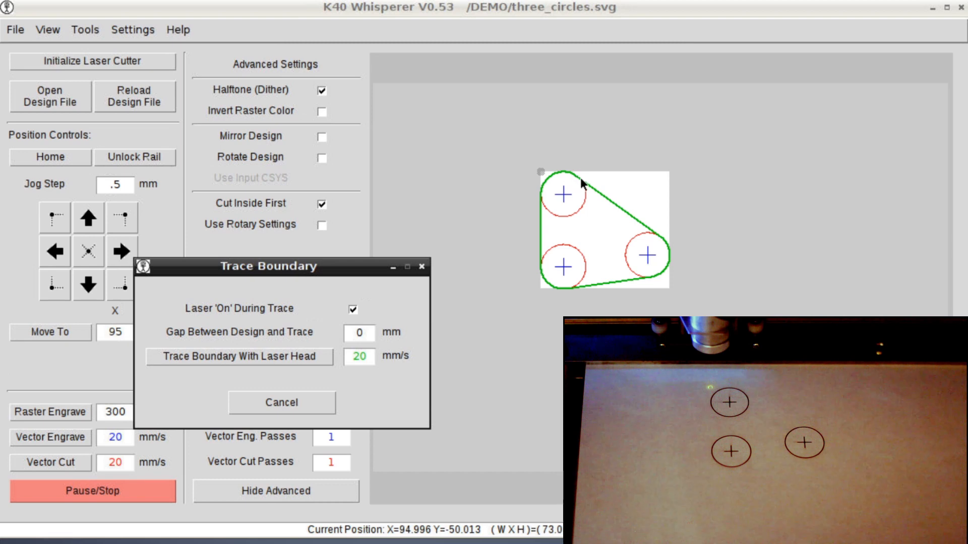
mouse_move(369, 331)
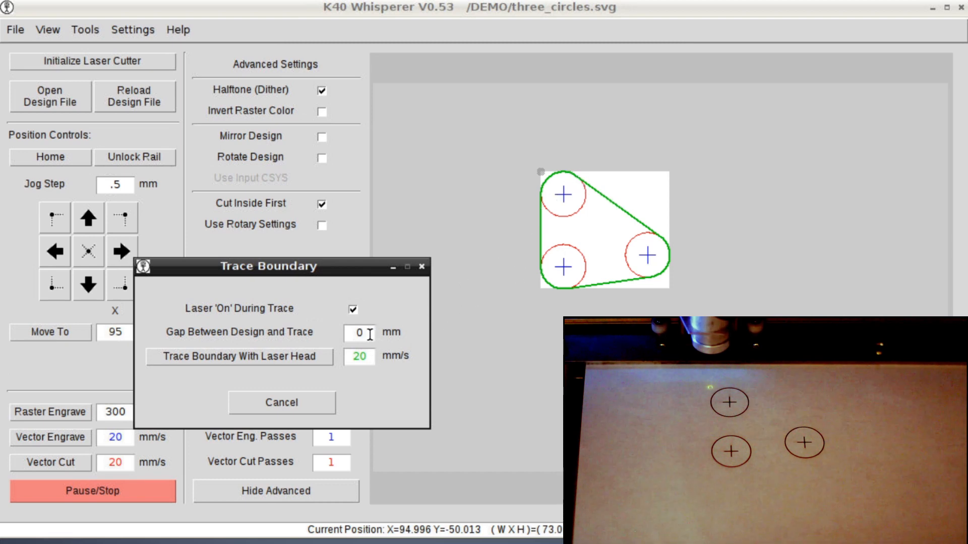
left_click(358, 333)
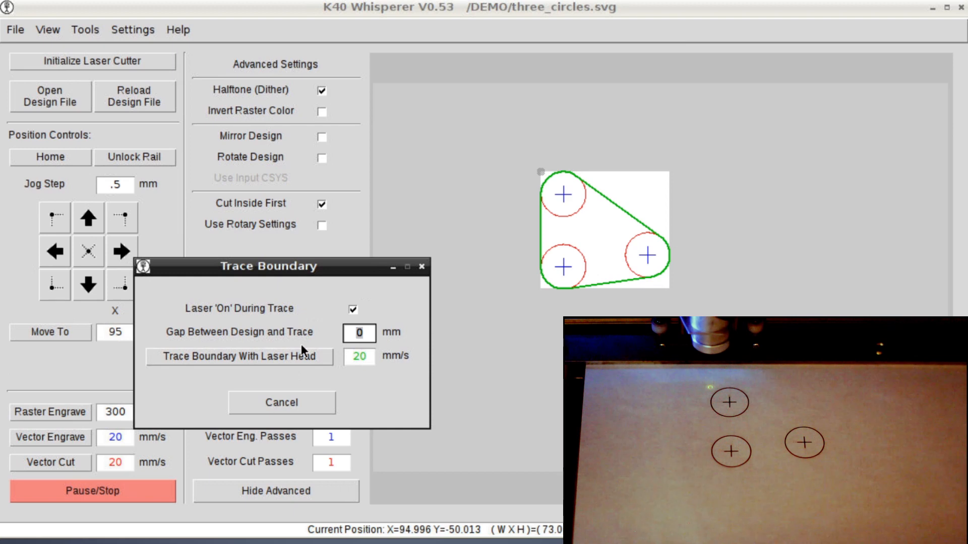
type("5")
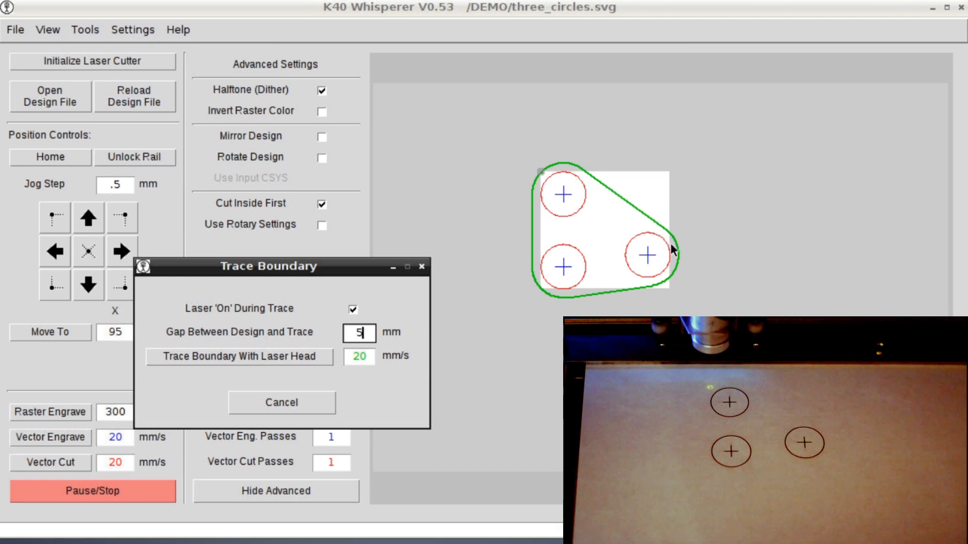
mouse_move(633, 203)
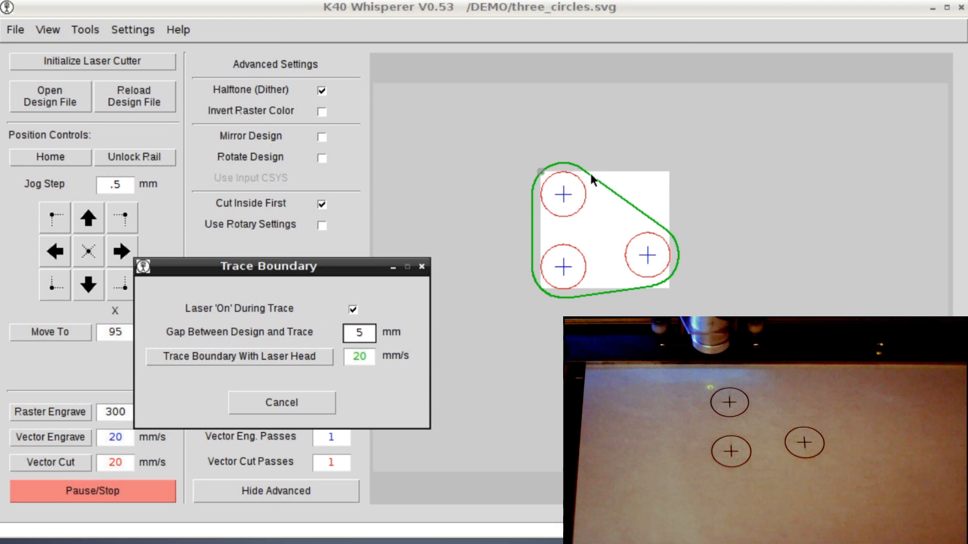
mouse_move(521, 328)
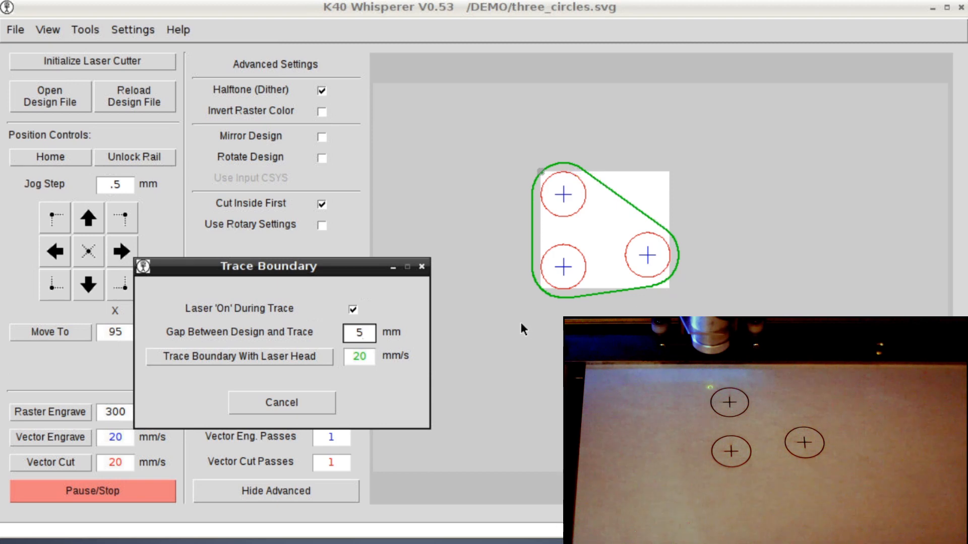
left_click(359, 333)
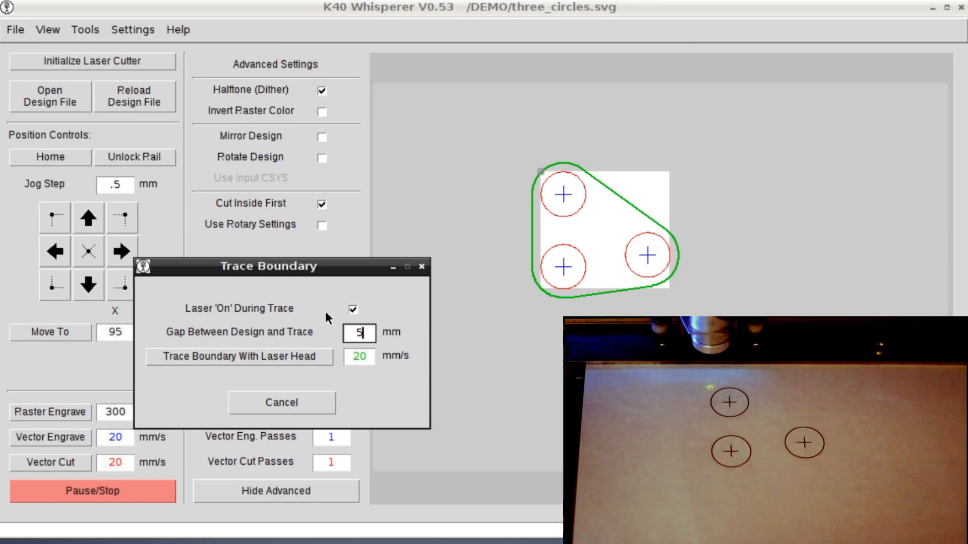
- Keep Laser On During Trace checked and set the trace gap to 0 mm
left_click(352, 308)
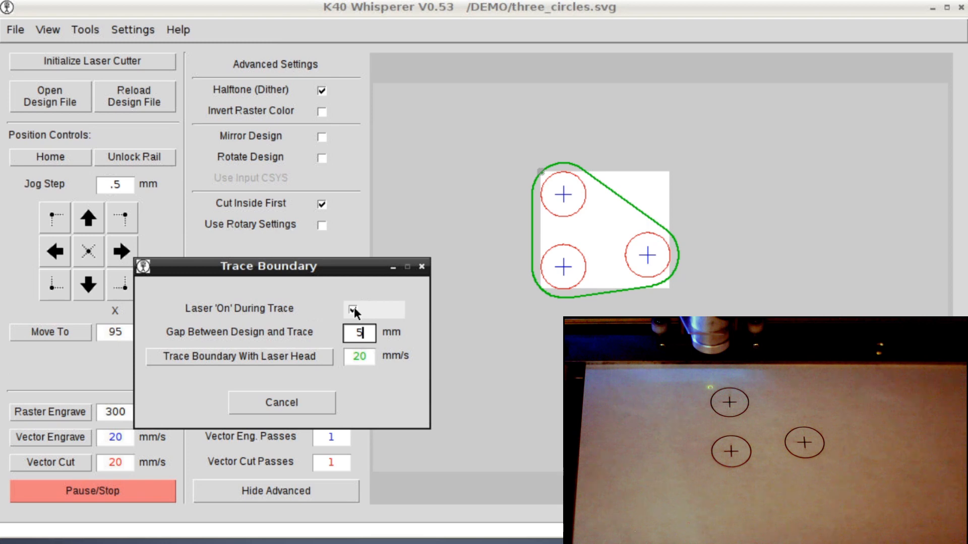
left_click(359, 309)
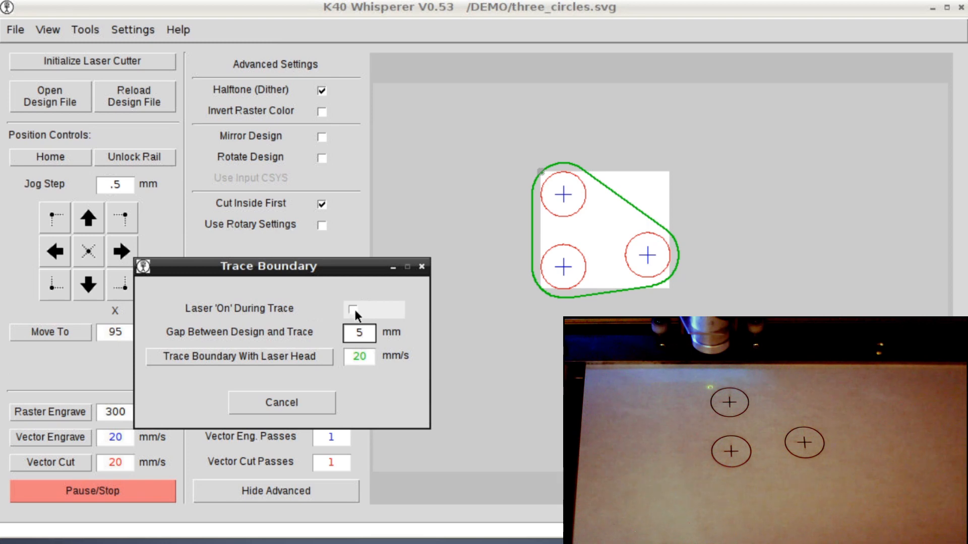
left_click(353, 309)
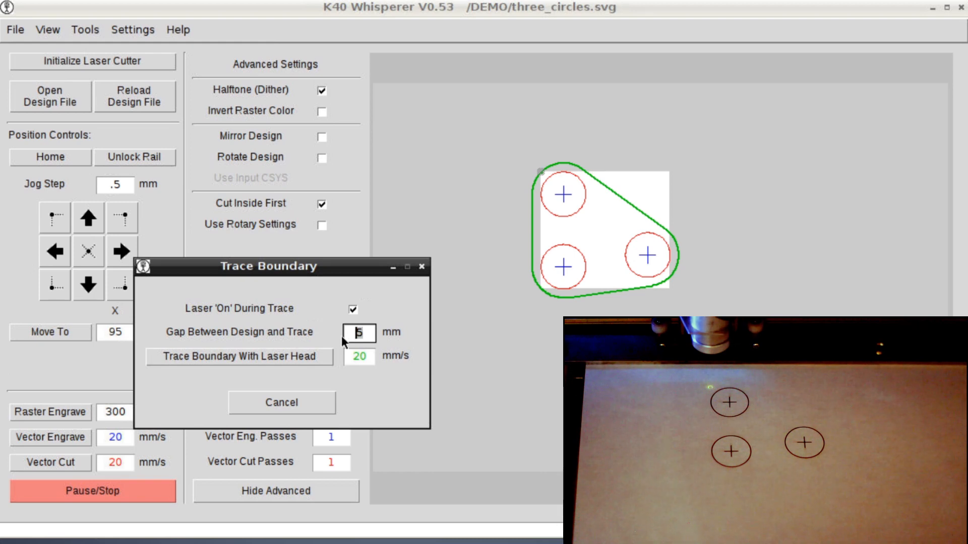
type("0")
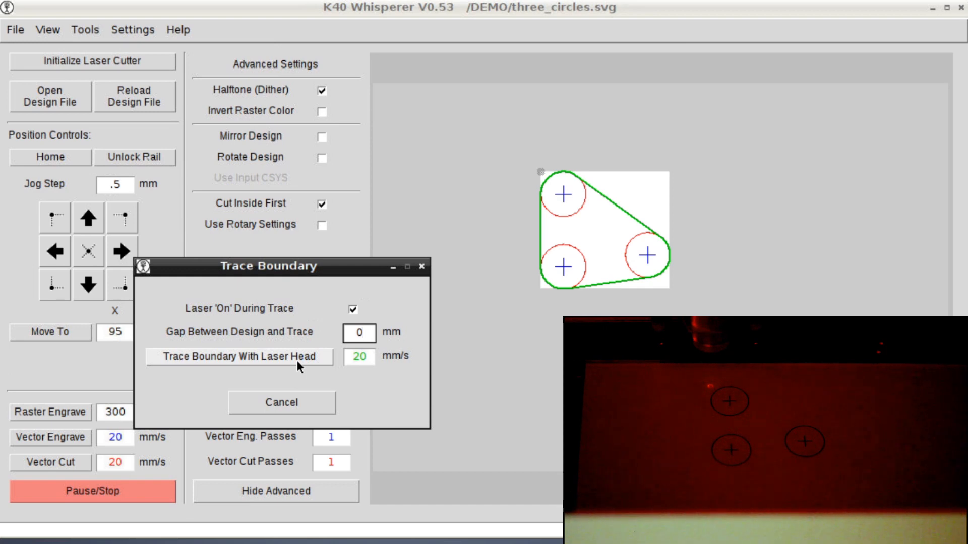
- Burn the 0 mm gap hull outline around the three circles with the laser head
left_click(359, 334)
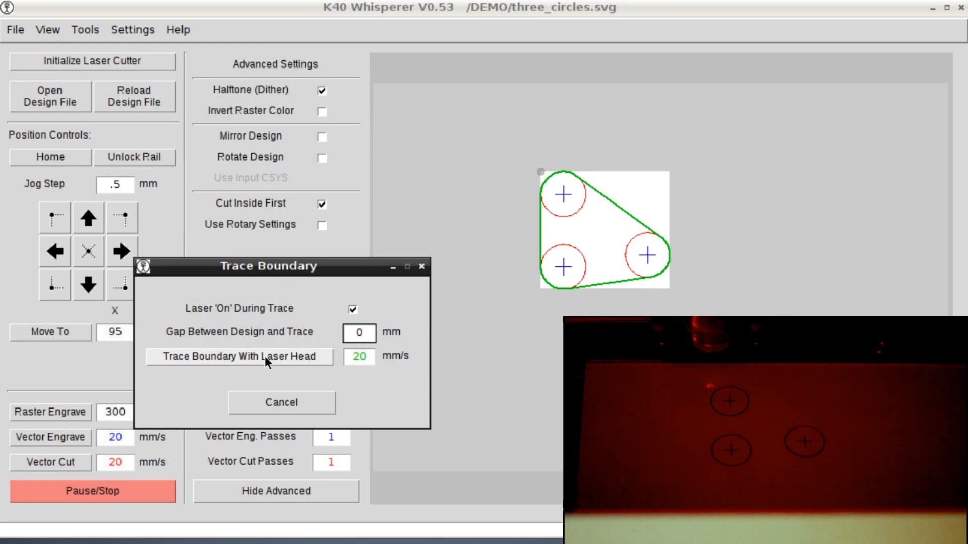
left_click(239, 356)
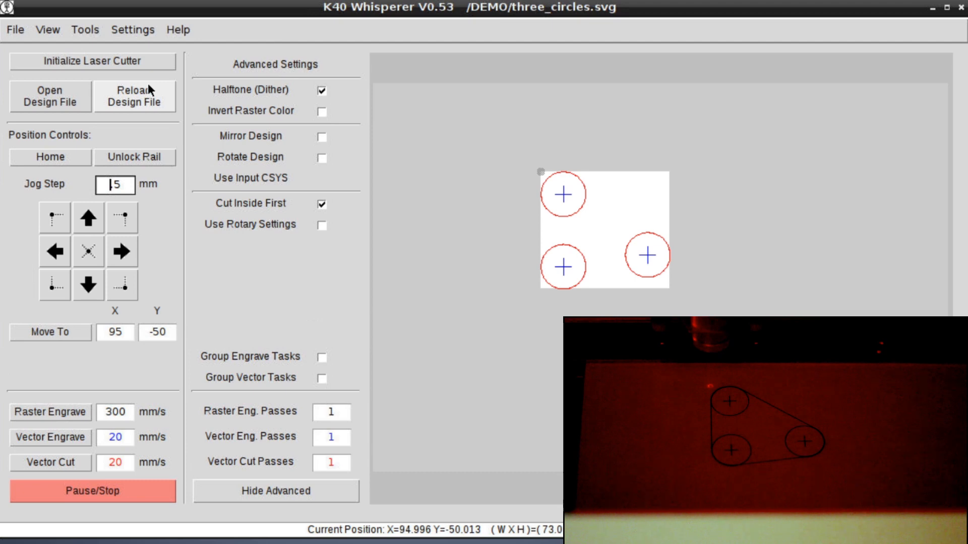
type(".5")
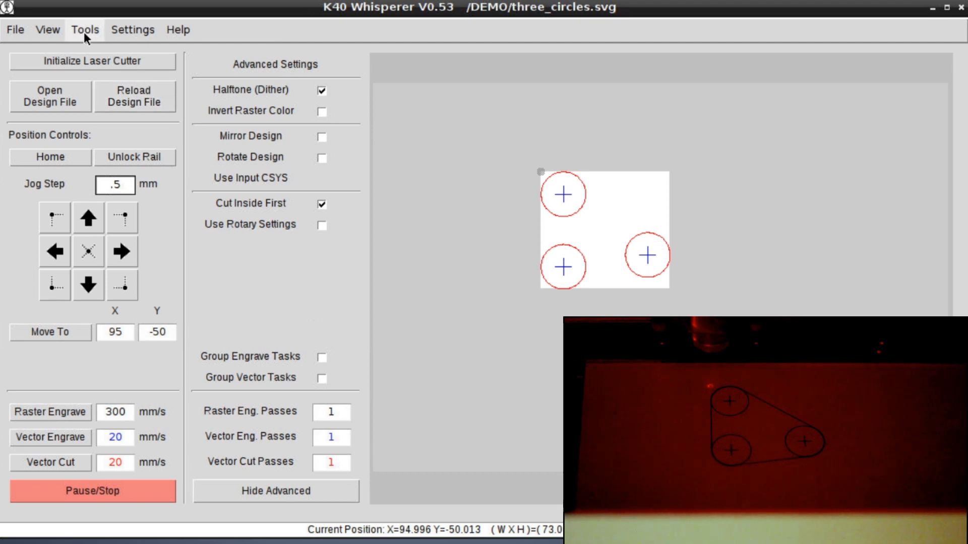
- Burn a second hull outline 5 mm outside the three circles with the laser head
left_click(85, 30)
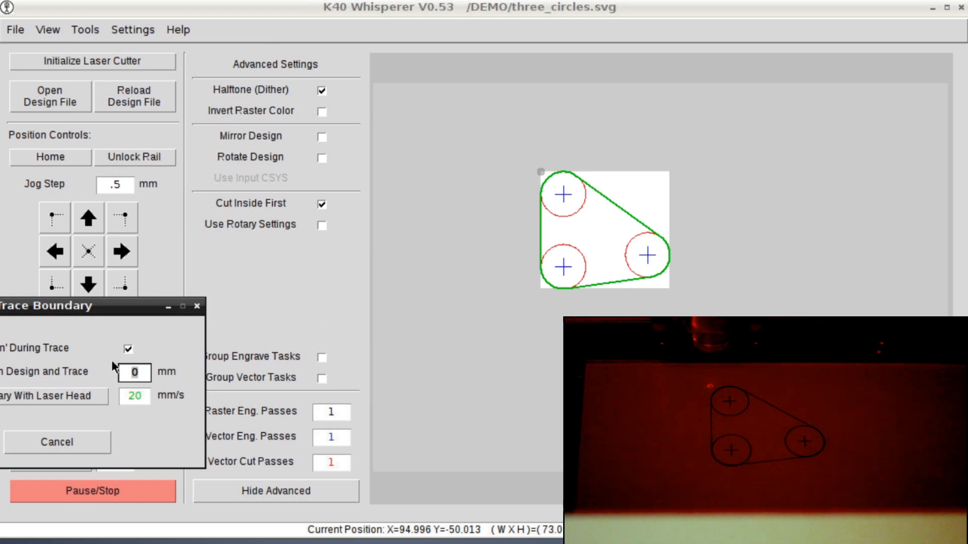
type("5")
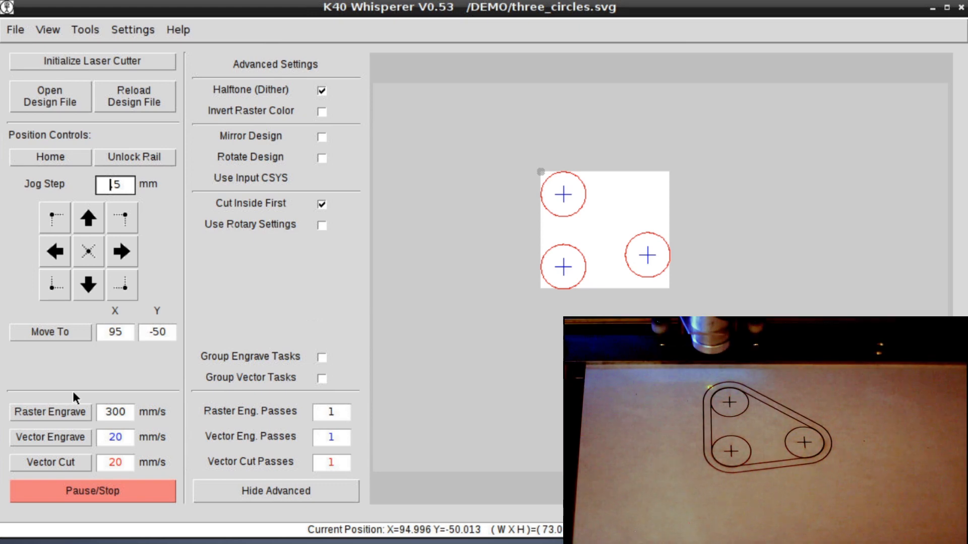
- Prepare a 5 mm gap boundary trace with 'Laser On During Trace' unchecked
type(".5")
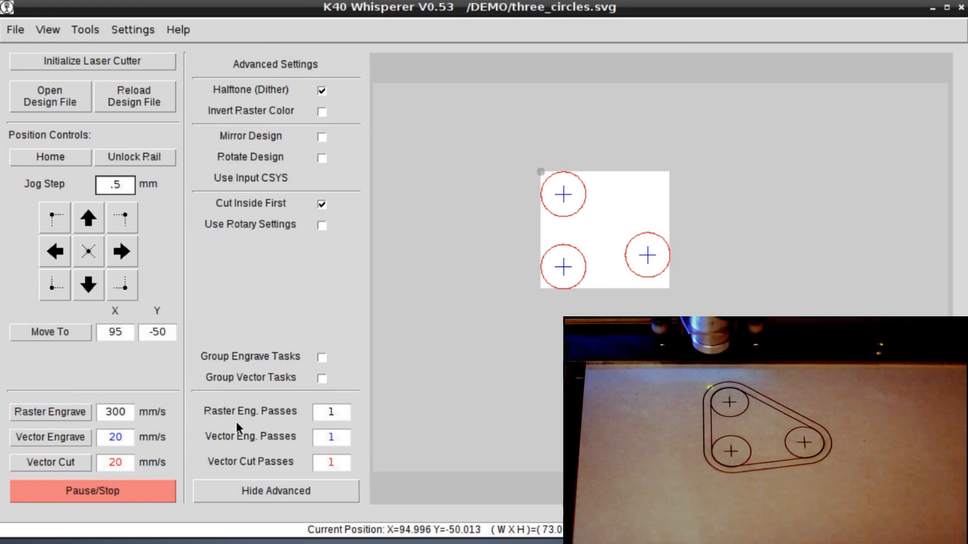
mouse_move(277, 414)
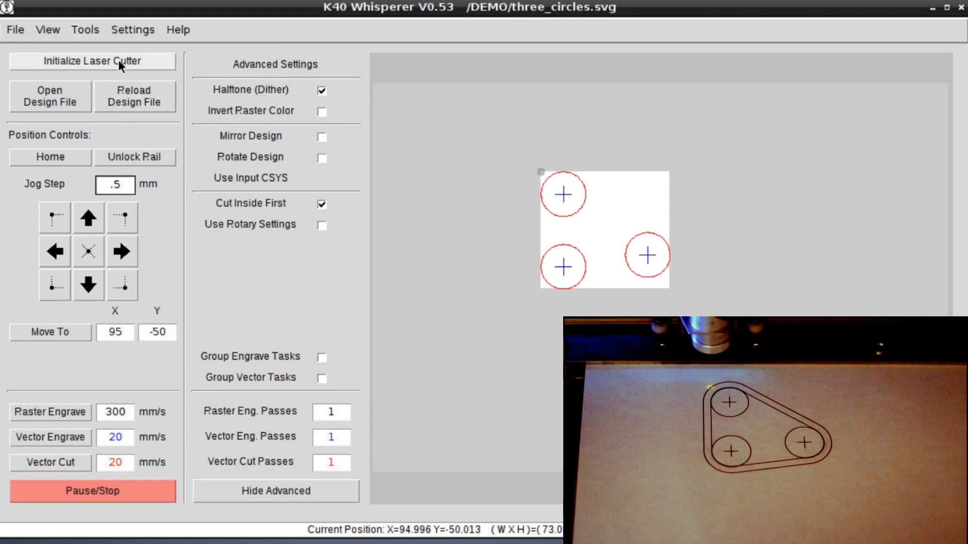
mouse_move(149, 123)
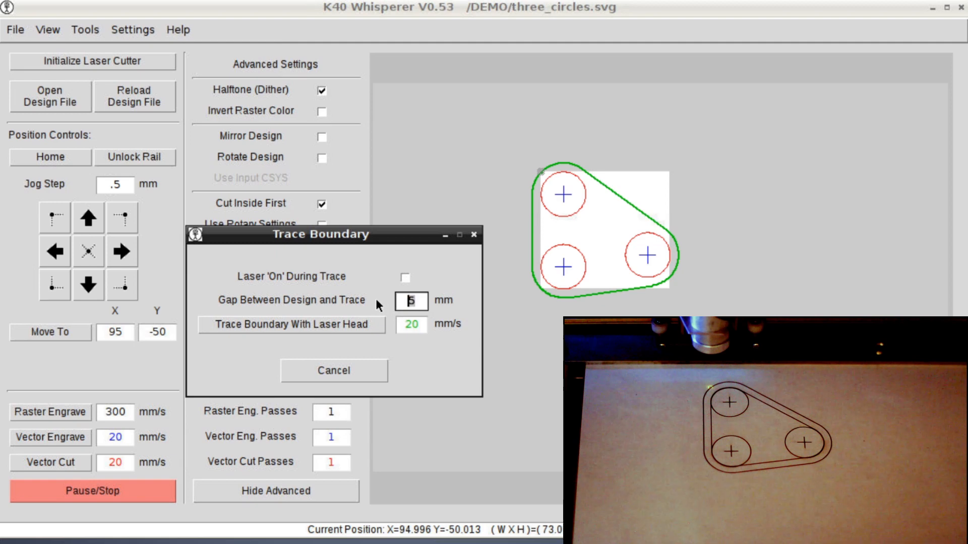
- Return the trace gap to 0 mm and close the Trace Boundary window
type("0")
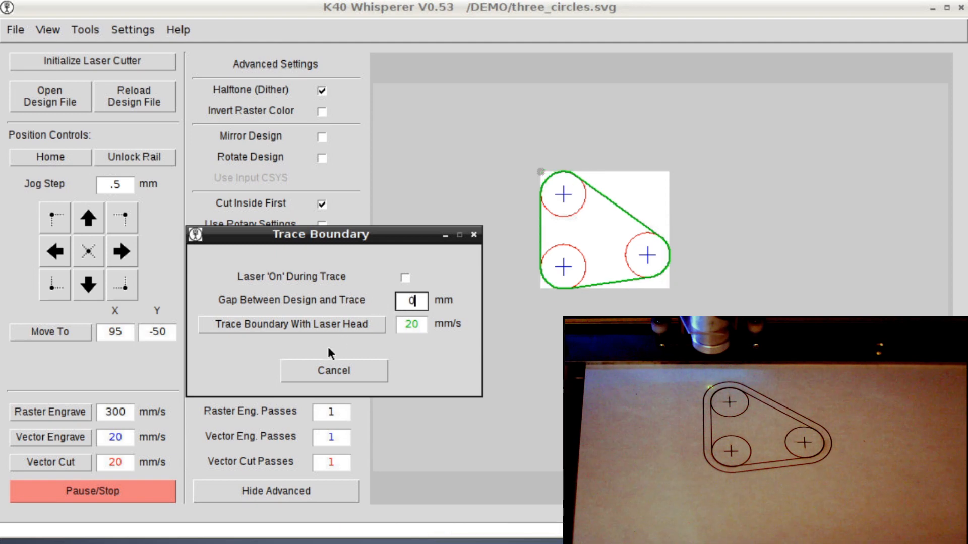
left_click(290, 324)
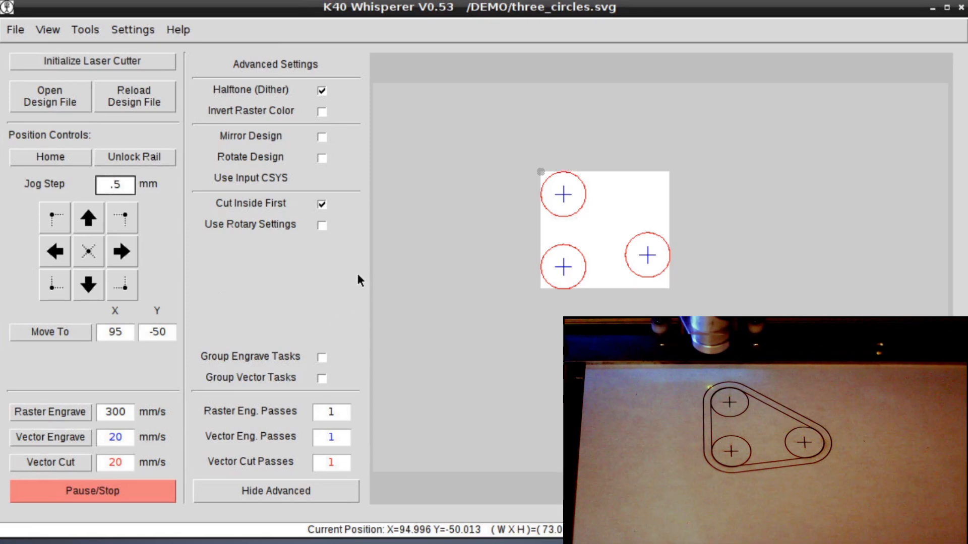
- Jog to each design corner firing 0.5 test pulses, ending back at the top-left corner
left_click(115, 185)
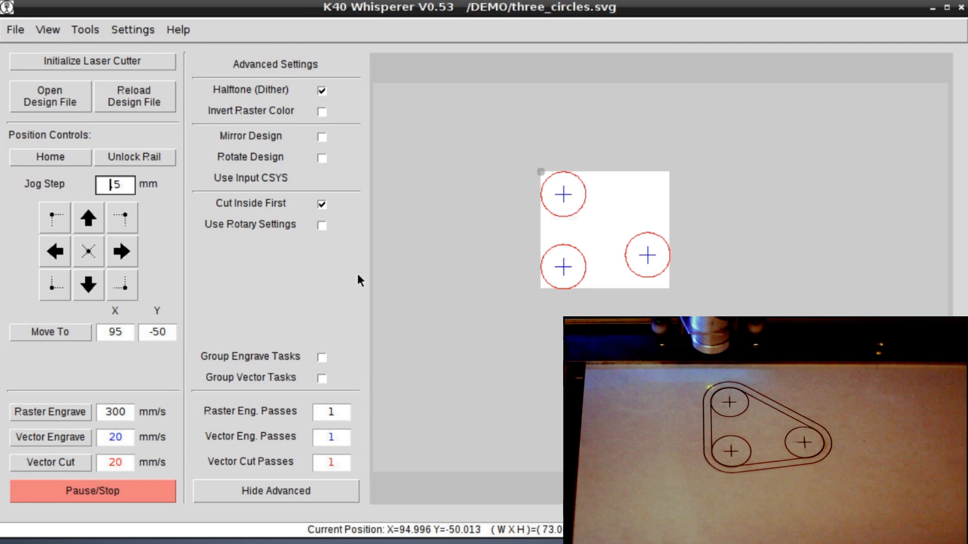
mouse_move(146, 225)
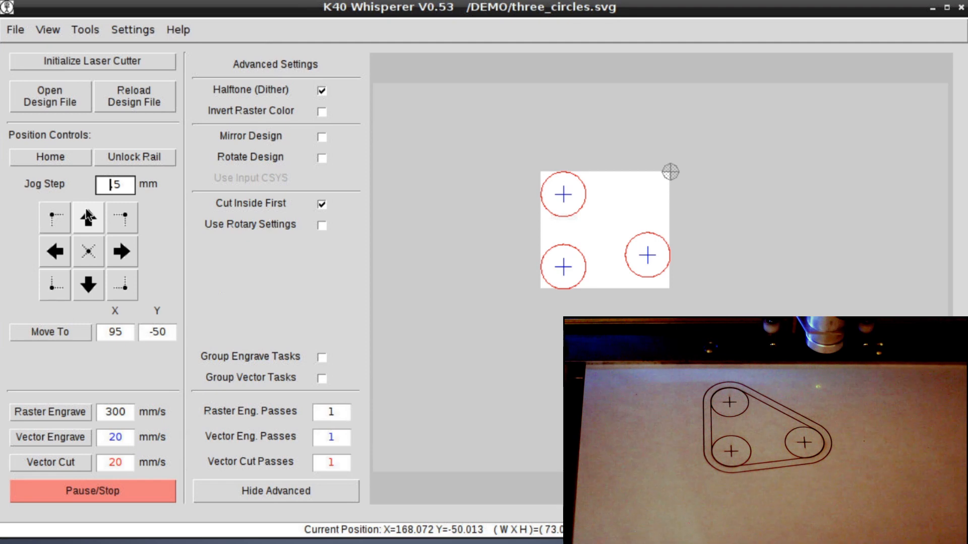
type(".5")
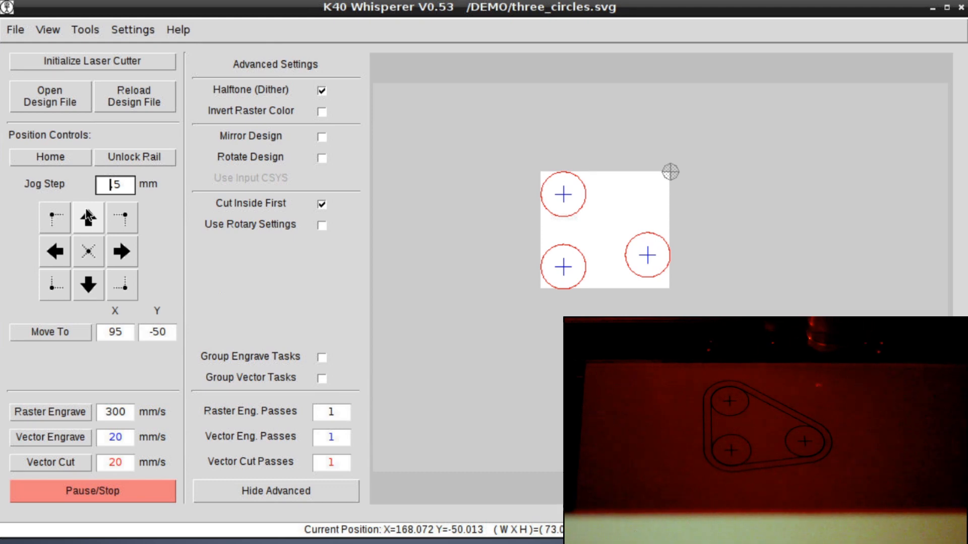
type(".5")
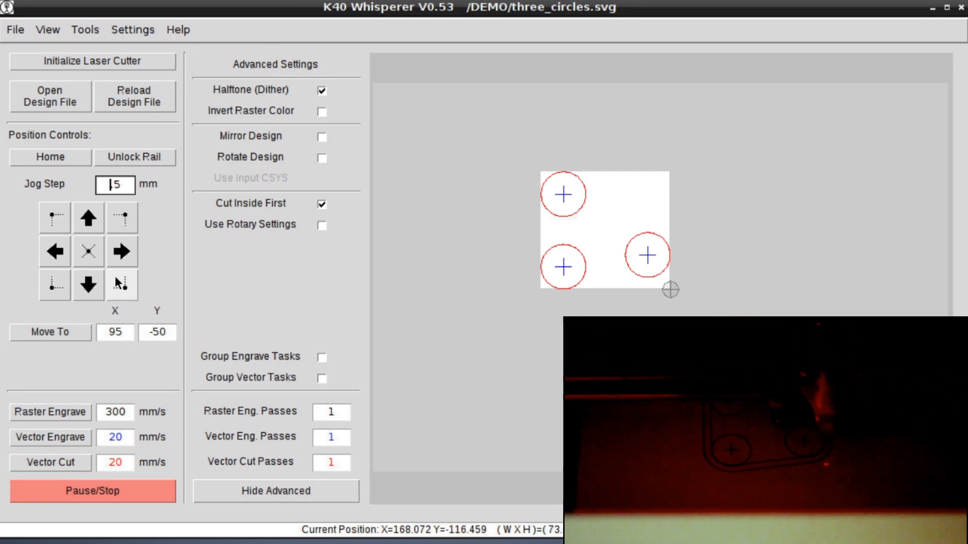
type(".5")
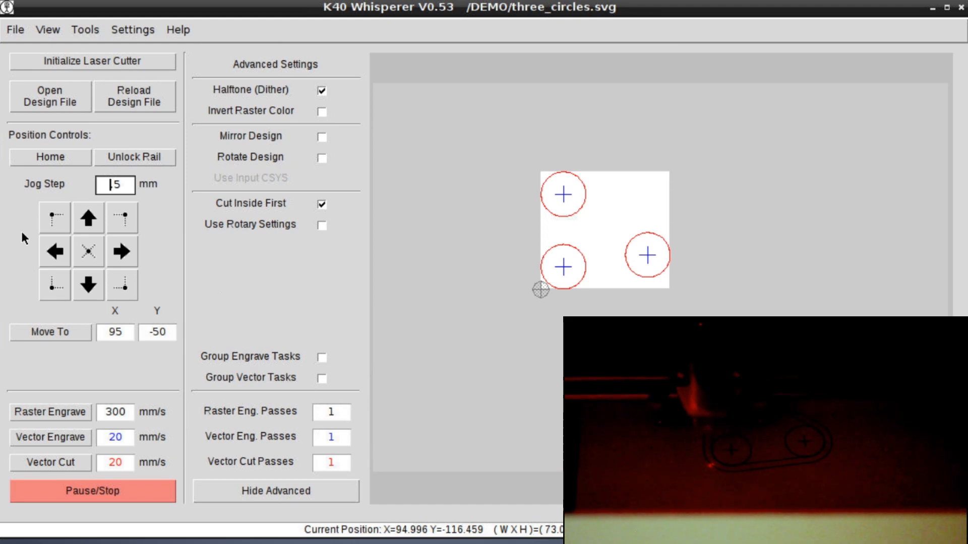
type(".5")
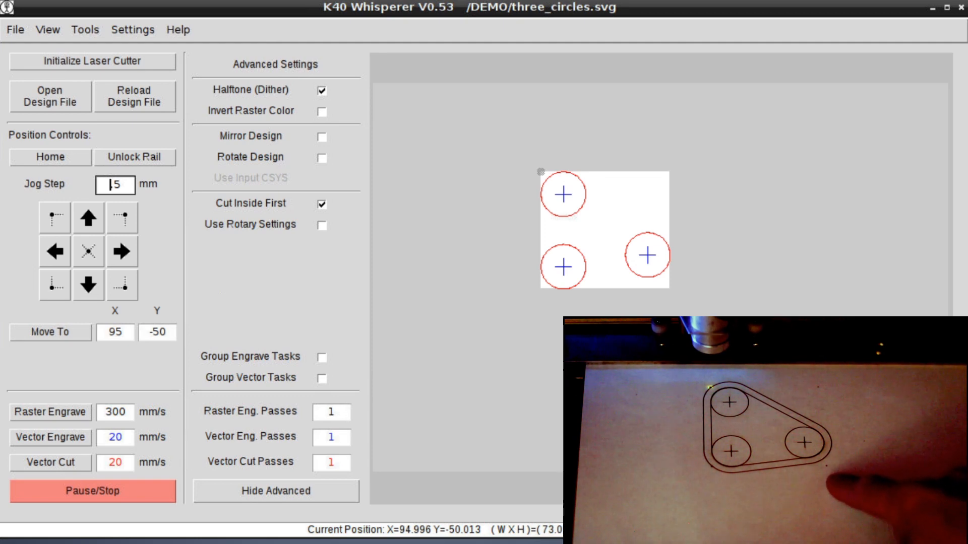
type(".5")
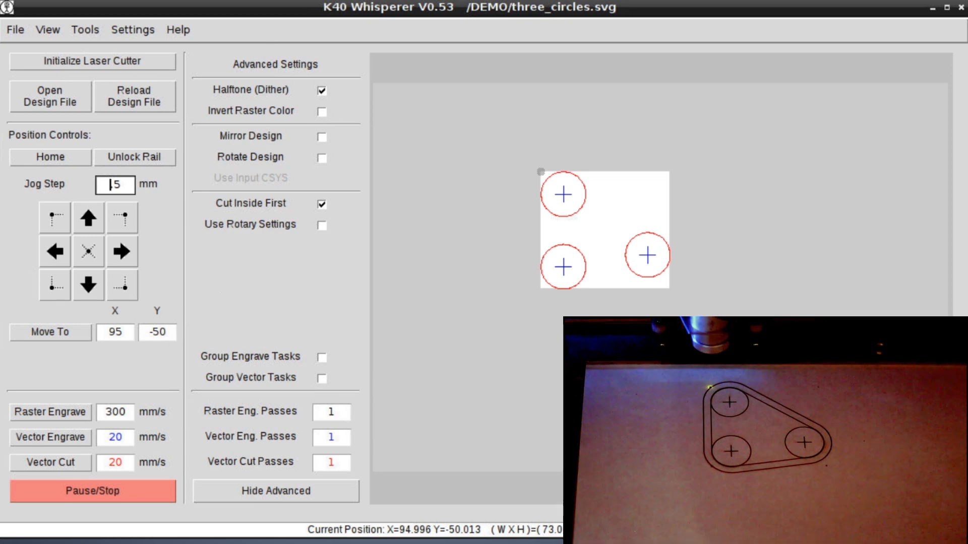
type(".5")
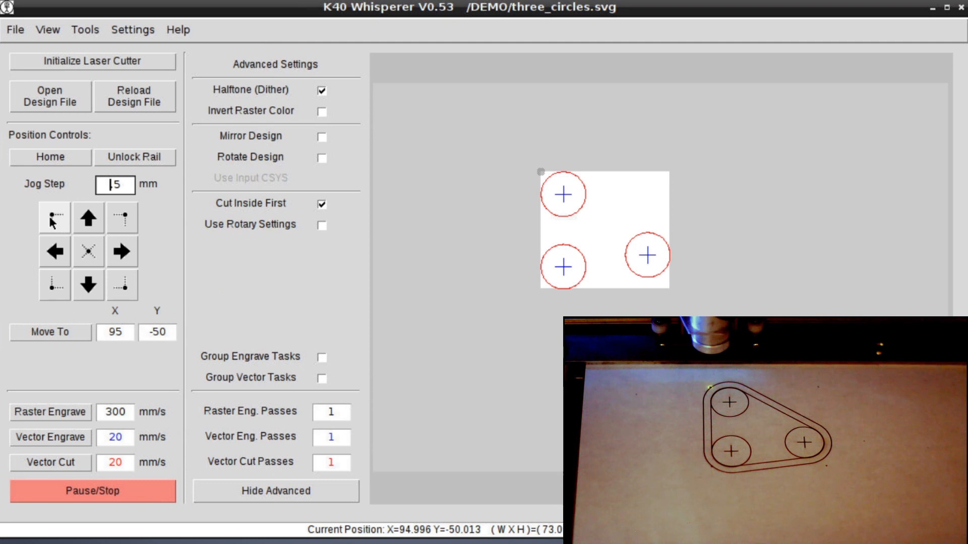
type(".5")
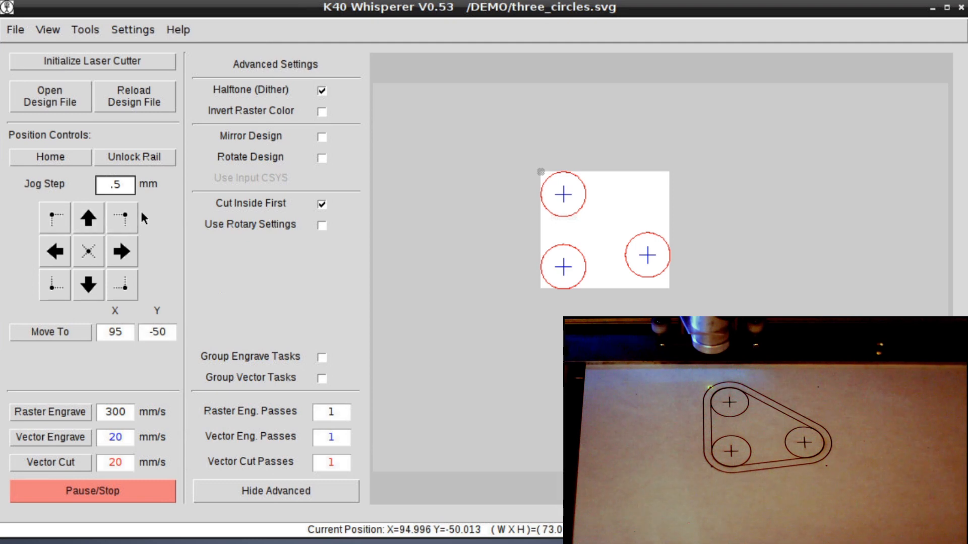
left_click(115, 185)
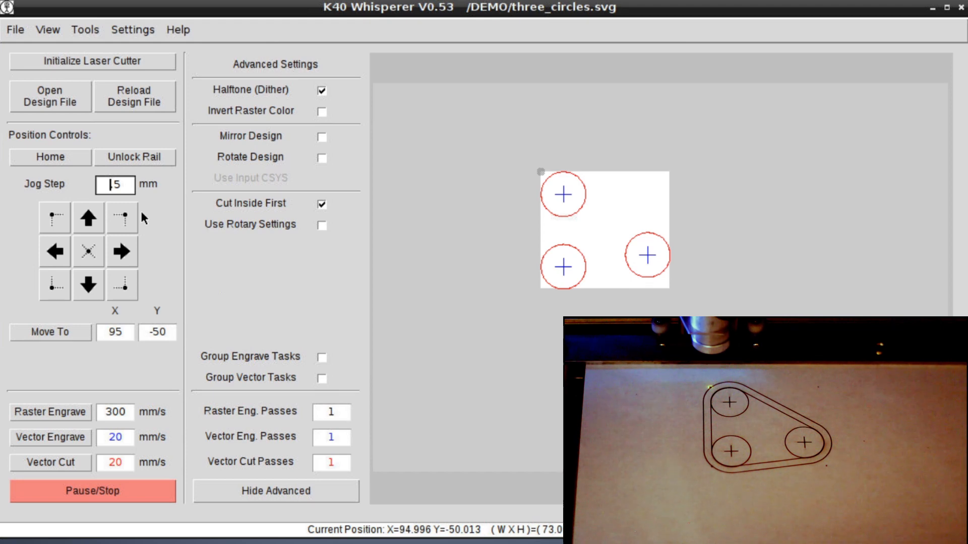
type(".5")
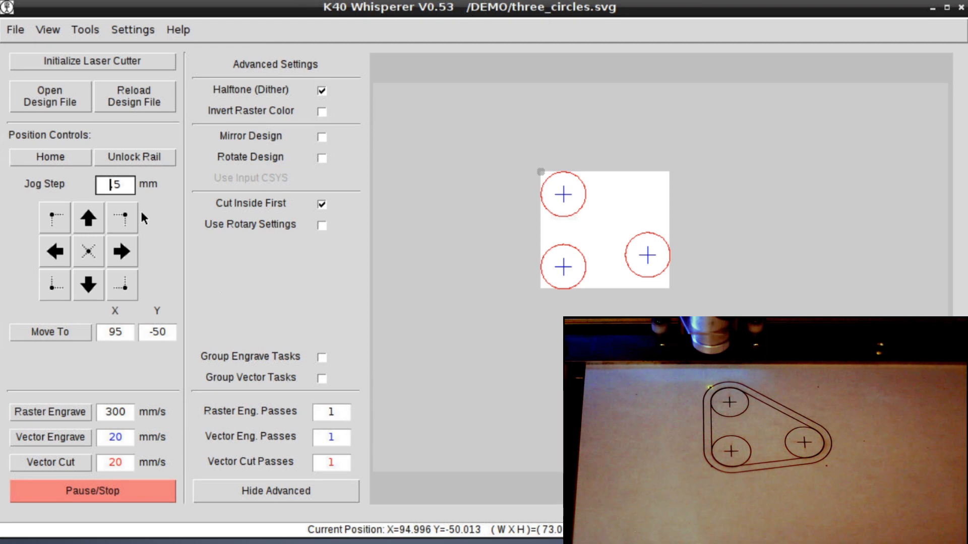
type(".5")
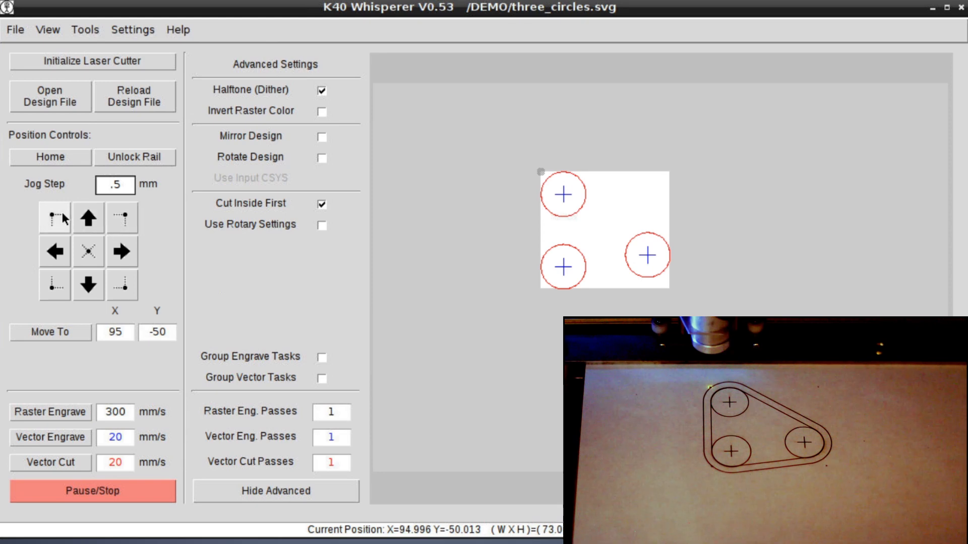
left_click(115, 184)
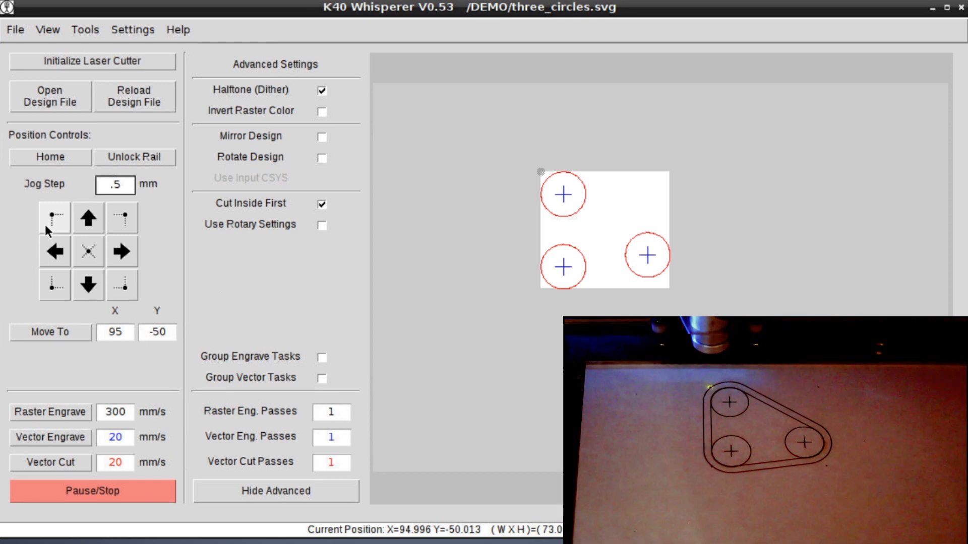
left_click(115, 185)
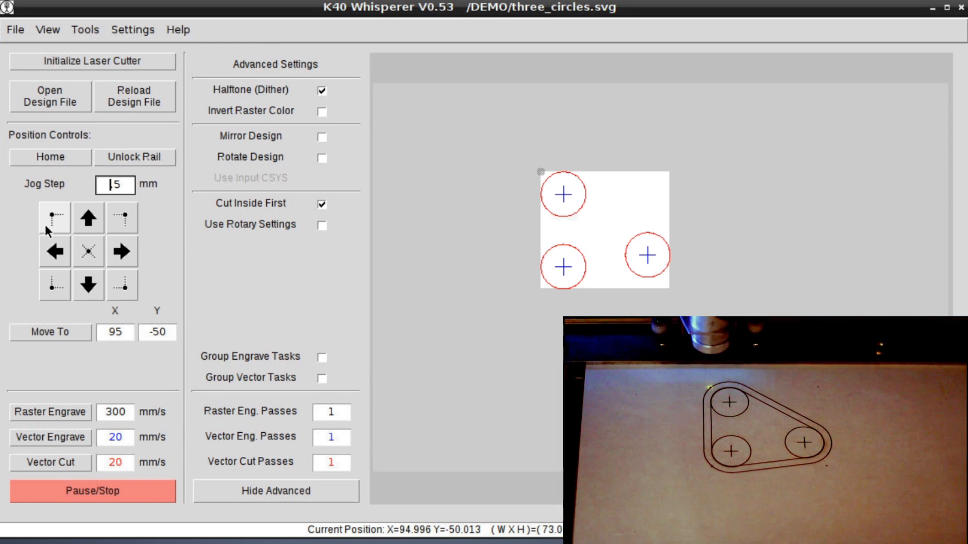